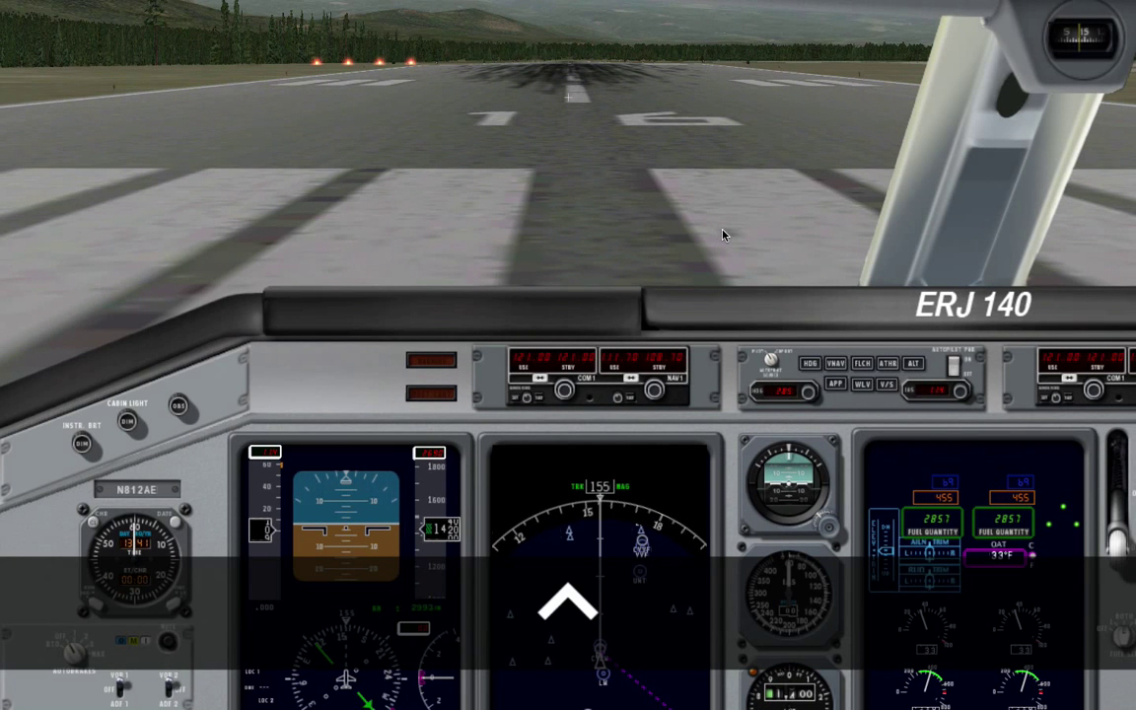
pyautogui.moveTo(717, 236)
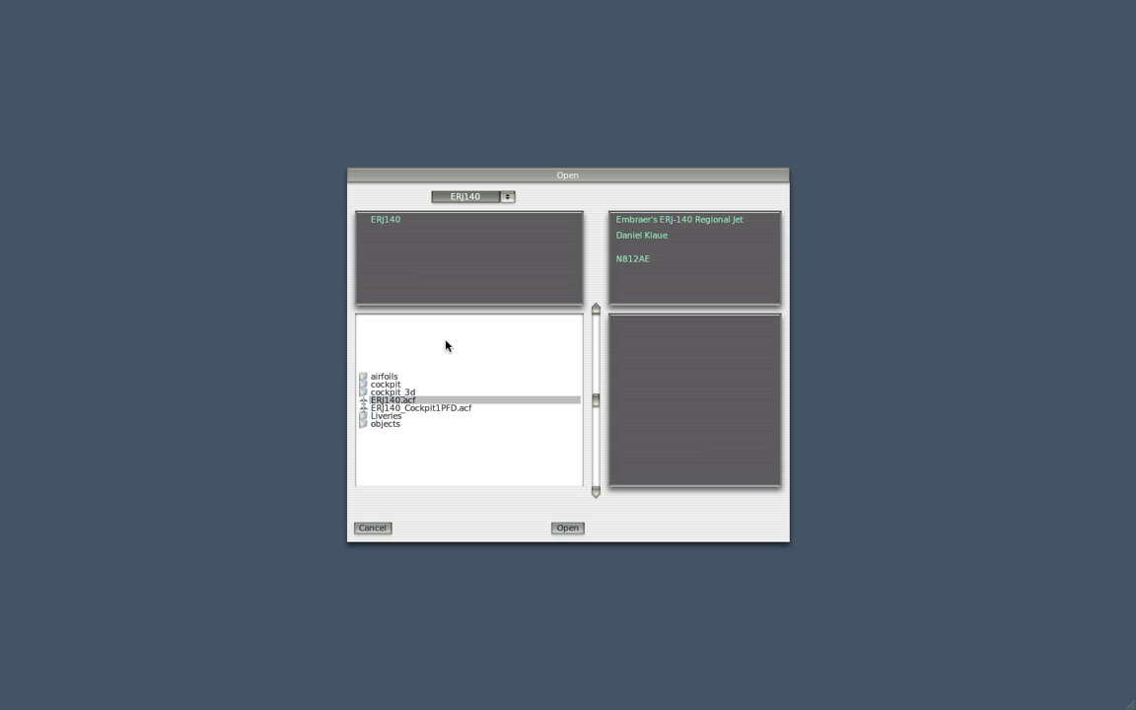
# - Leave the ERJ-140 aircraft-opening dialog as is and switch from X-Plane to Plane-Maker
pyautogui.press('cmd')
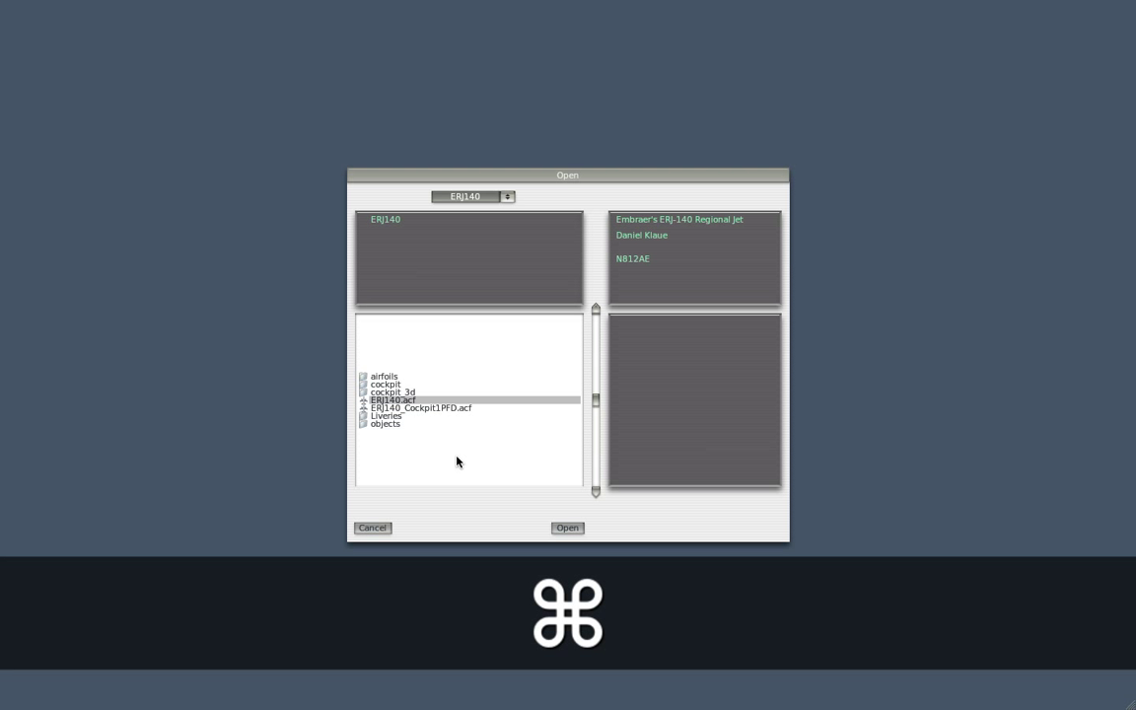
pyautogui.moveTo(481, 479)
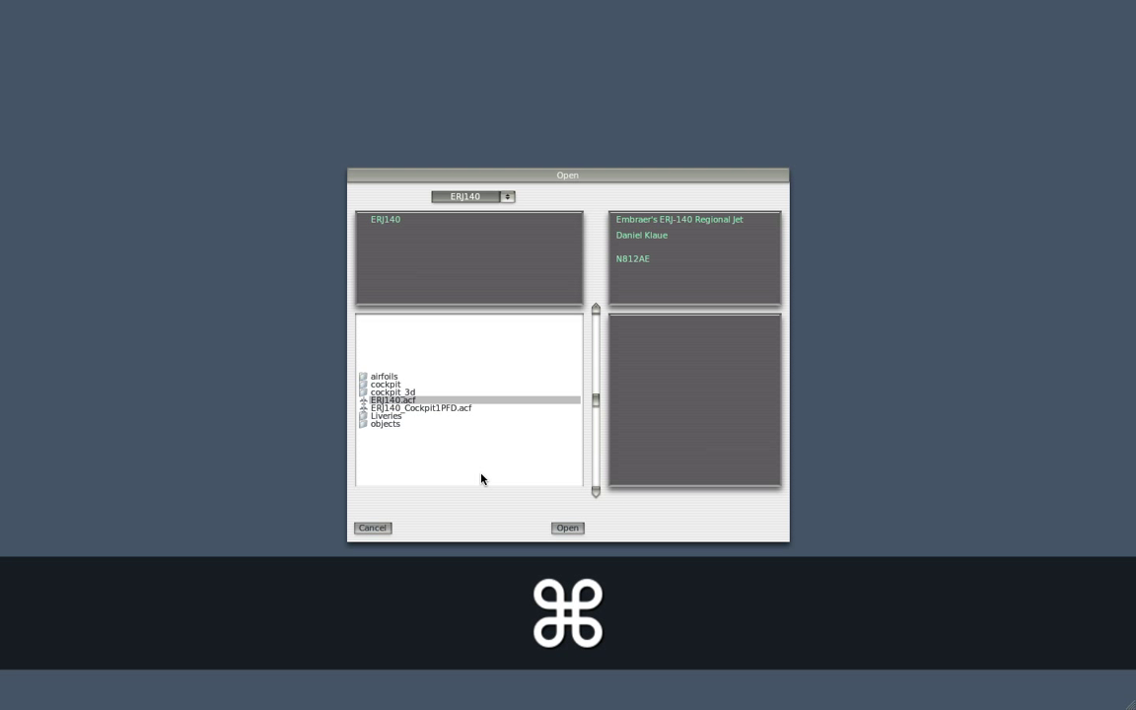
pyautogui.moveTo(493, 481)
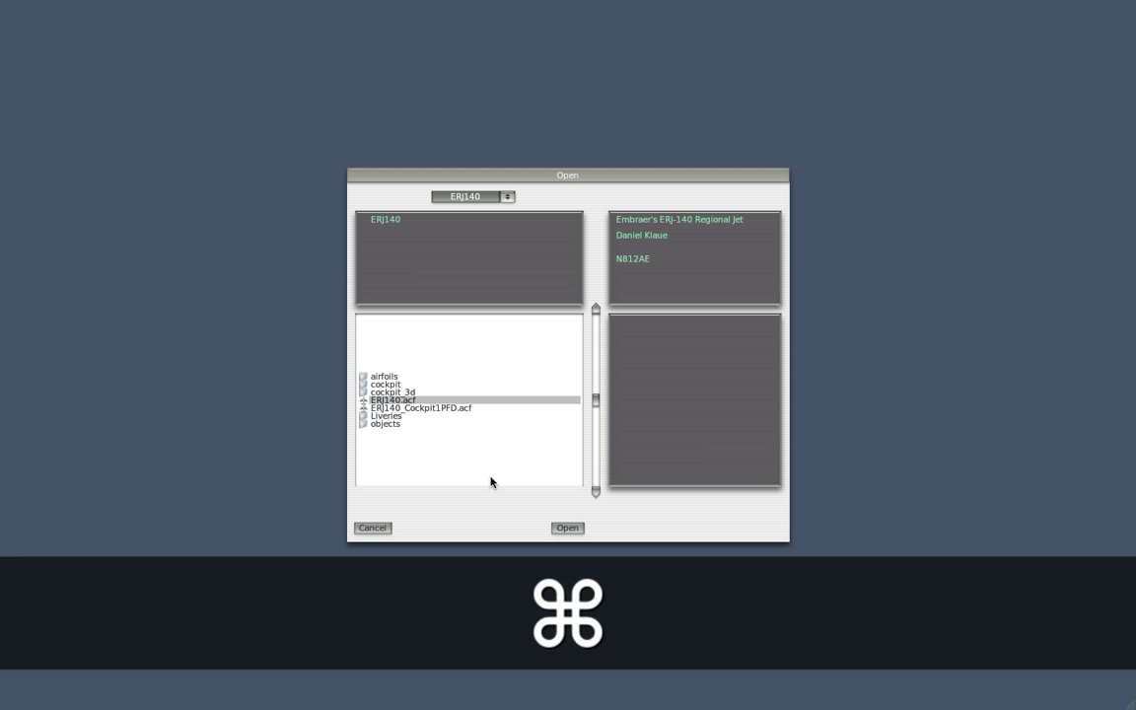
pyautogui.click(568, 529)
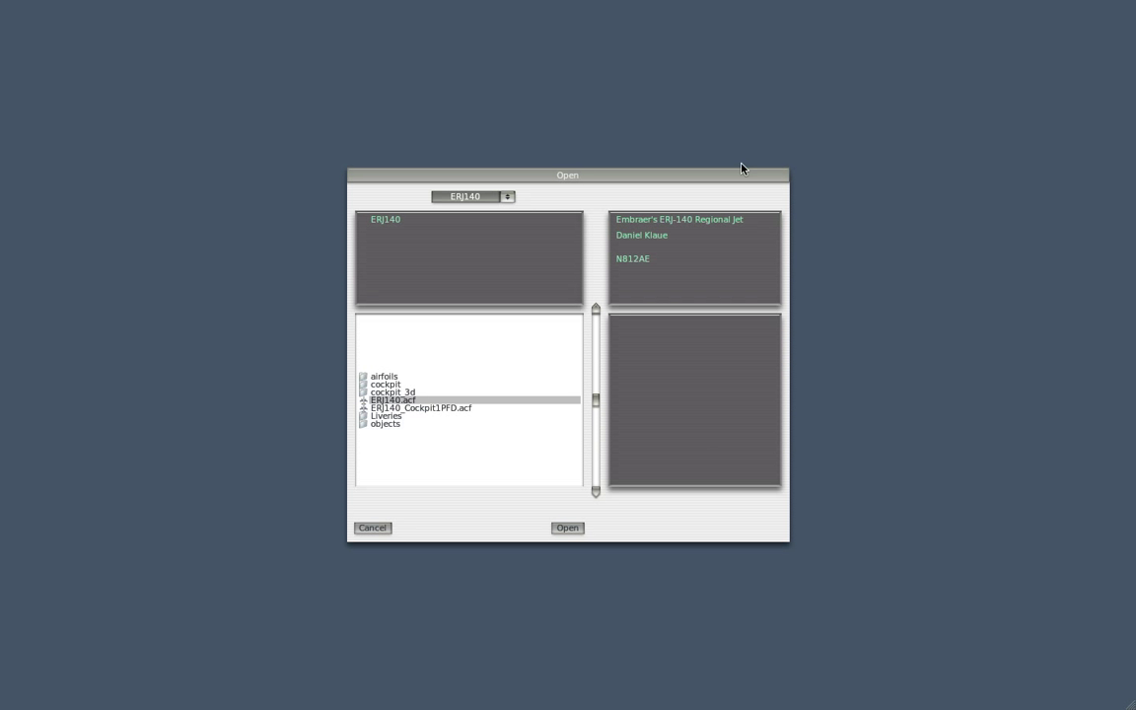
pyautogui.press('cmd+tab')
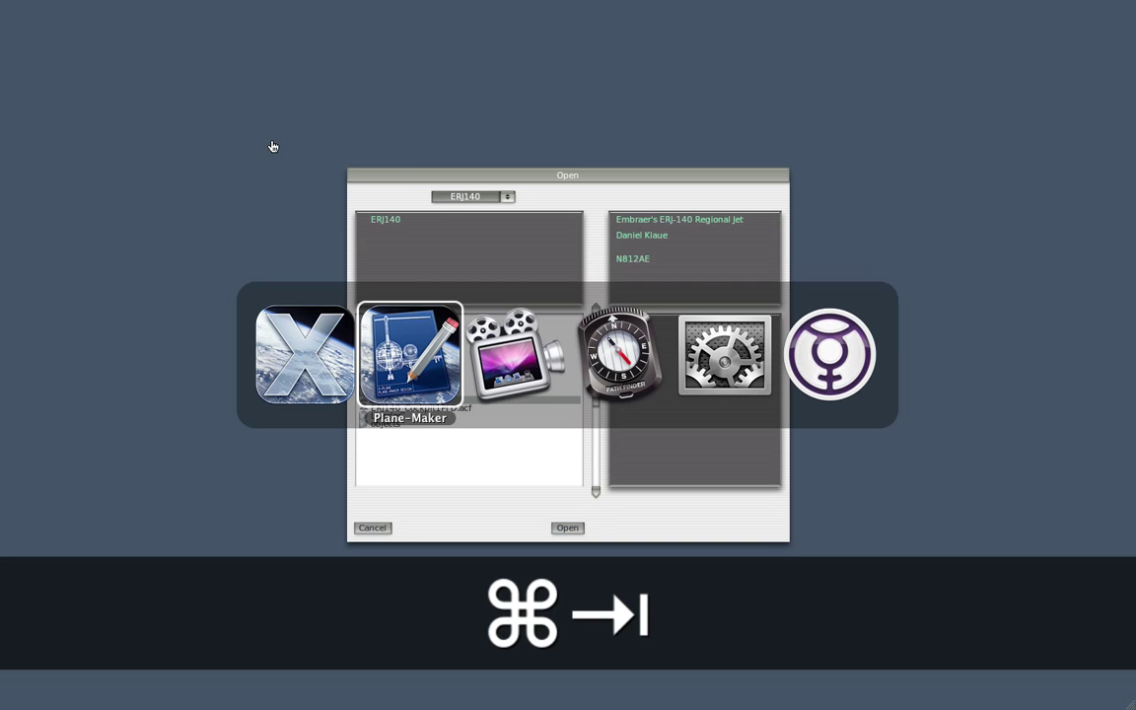
# - Bring Plane-Maker forward and show the ERJ 140's Viewpoint settings via Standard > Viewpoint
pyautogui.click(568, 528)
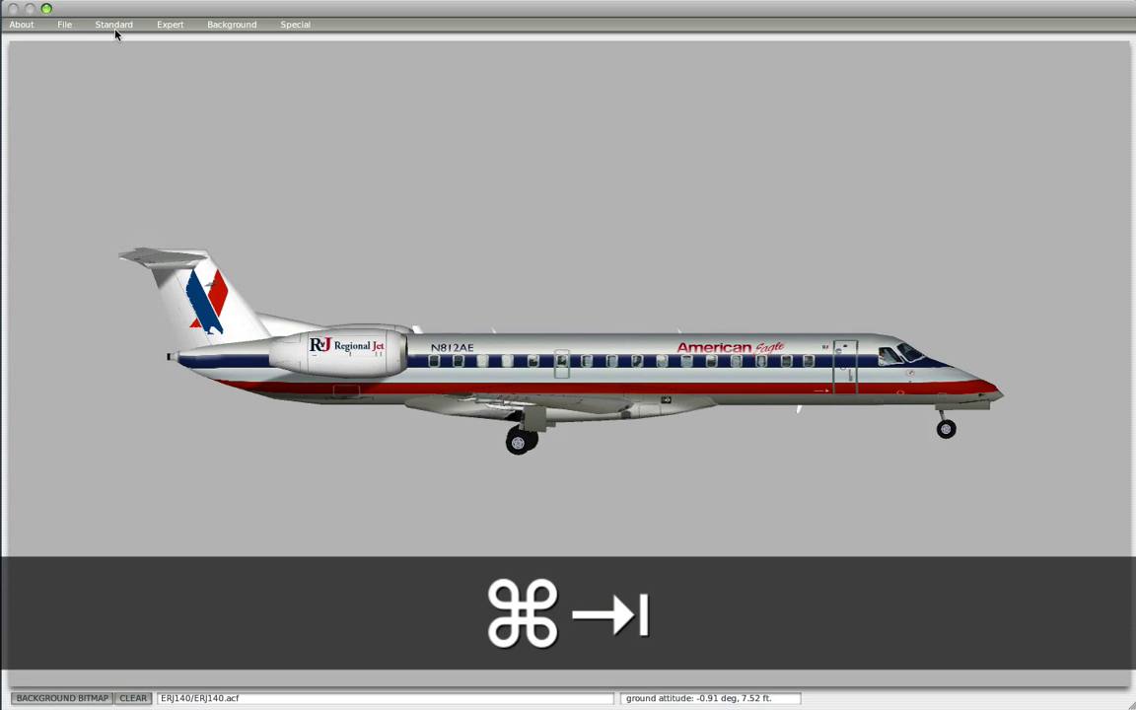
pyautogui.click(112, 24)
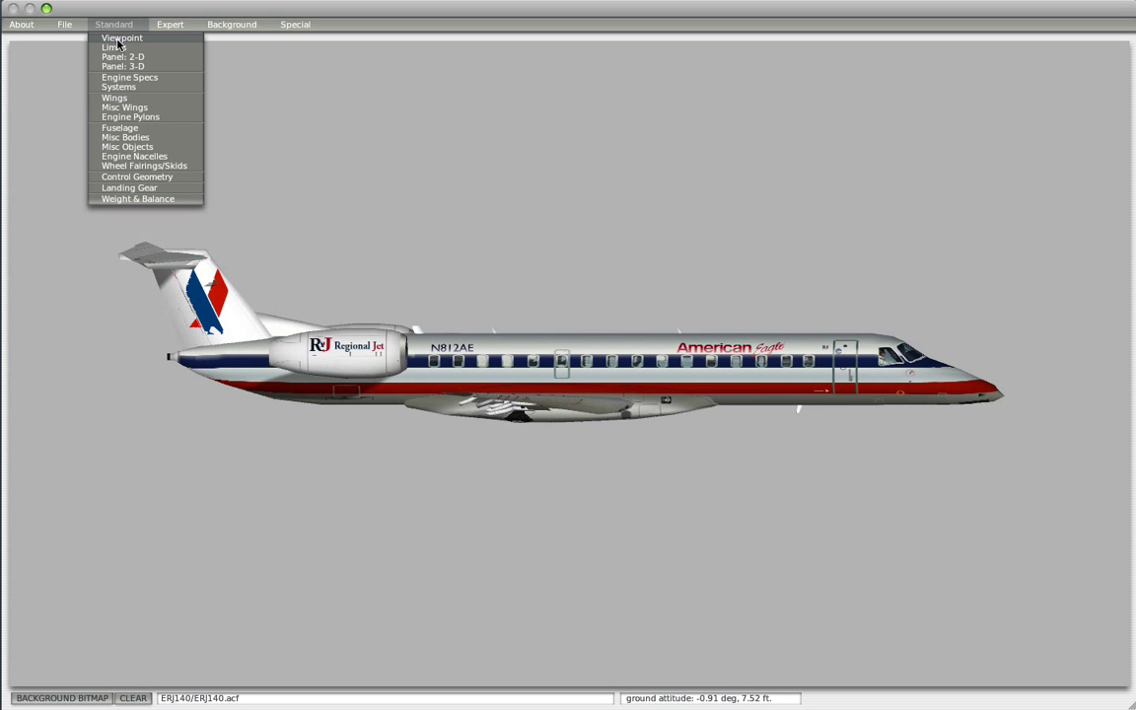
pyautogui.click(122, 38)
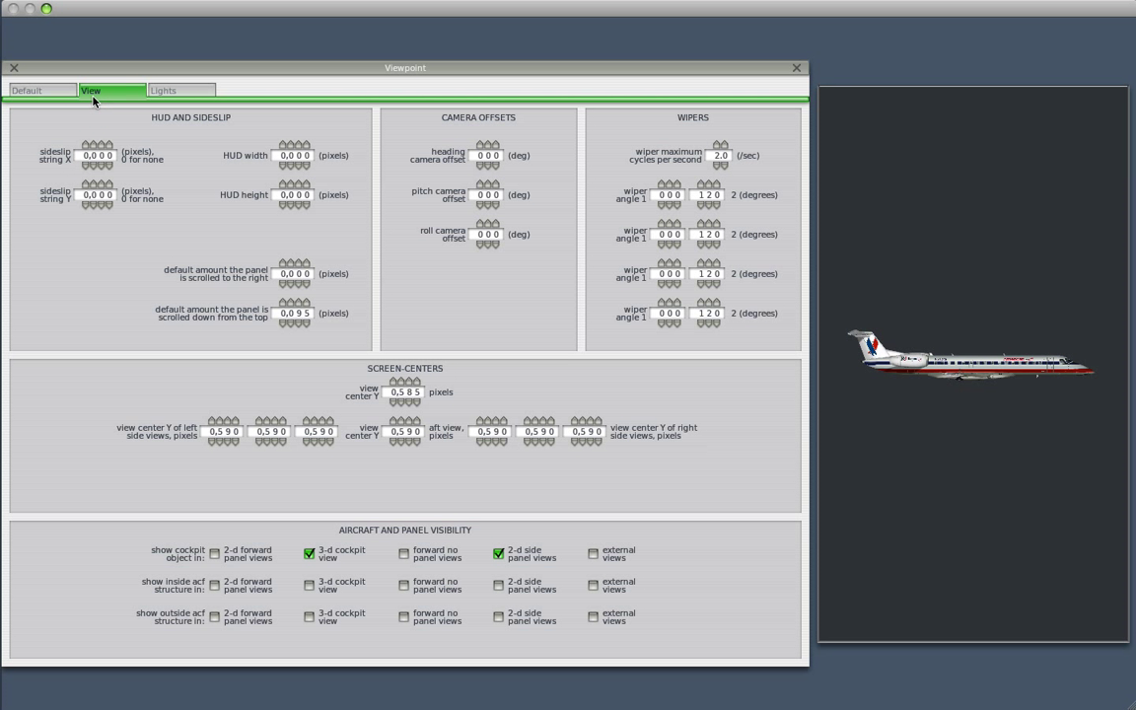
pyautogui.moveTo(373, 568)
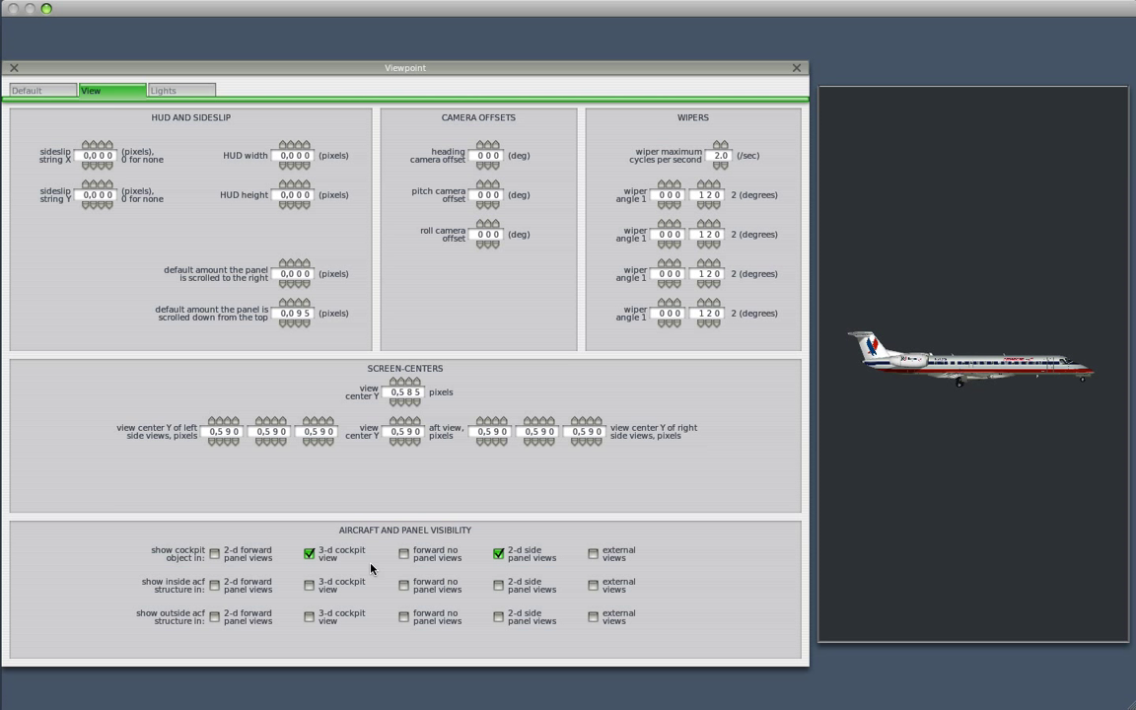
pyautogui.moveTo(353, 536)
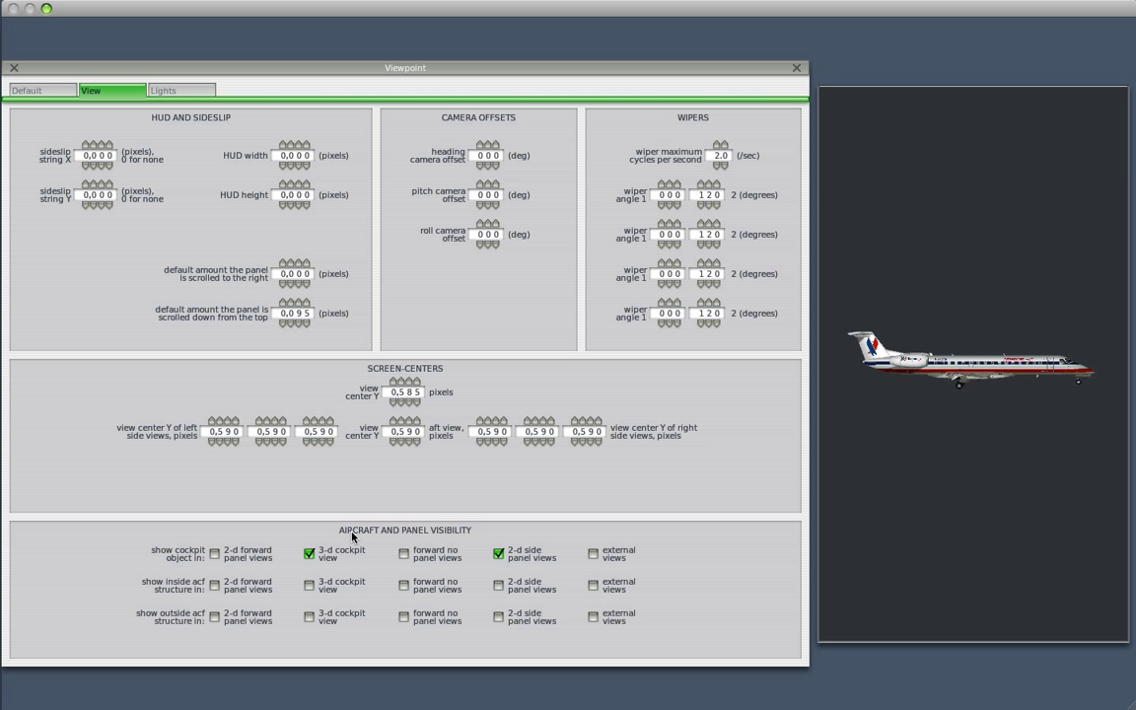
pyautogui.moveTo(410, 544)
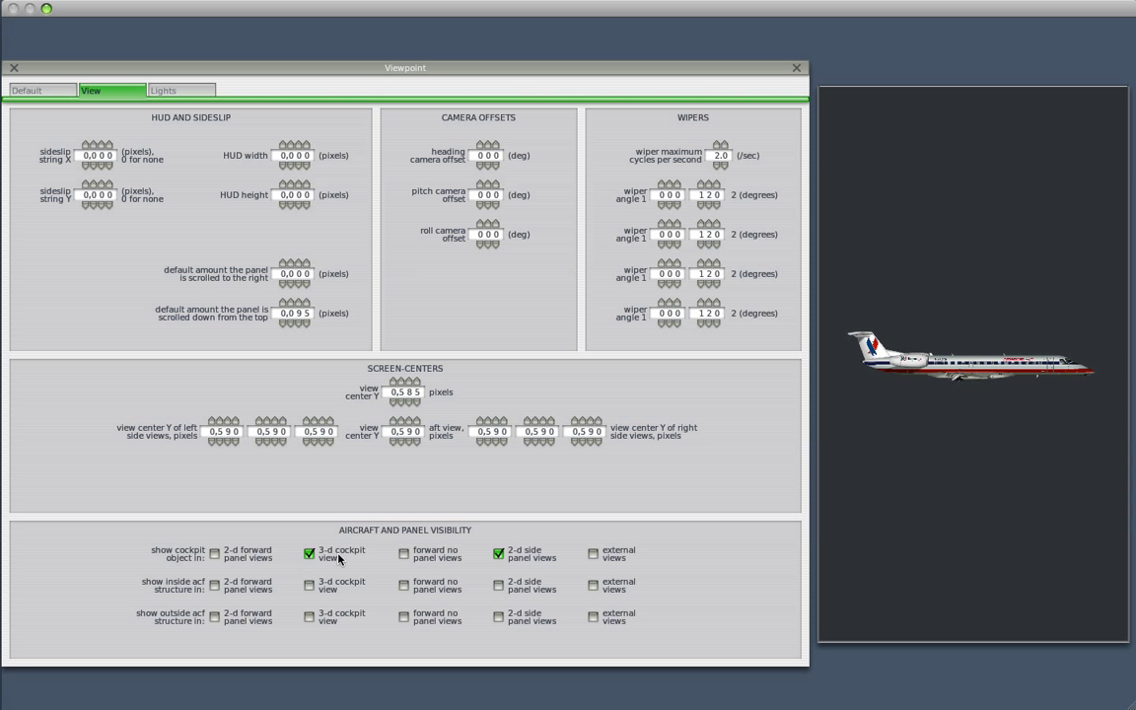
pyautogui.moveTo(202, 544)
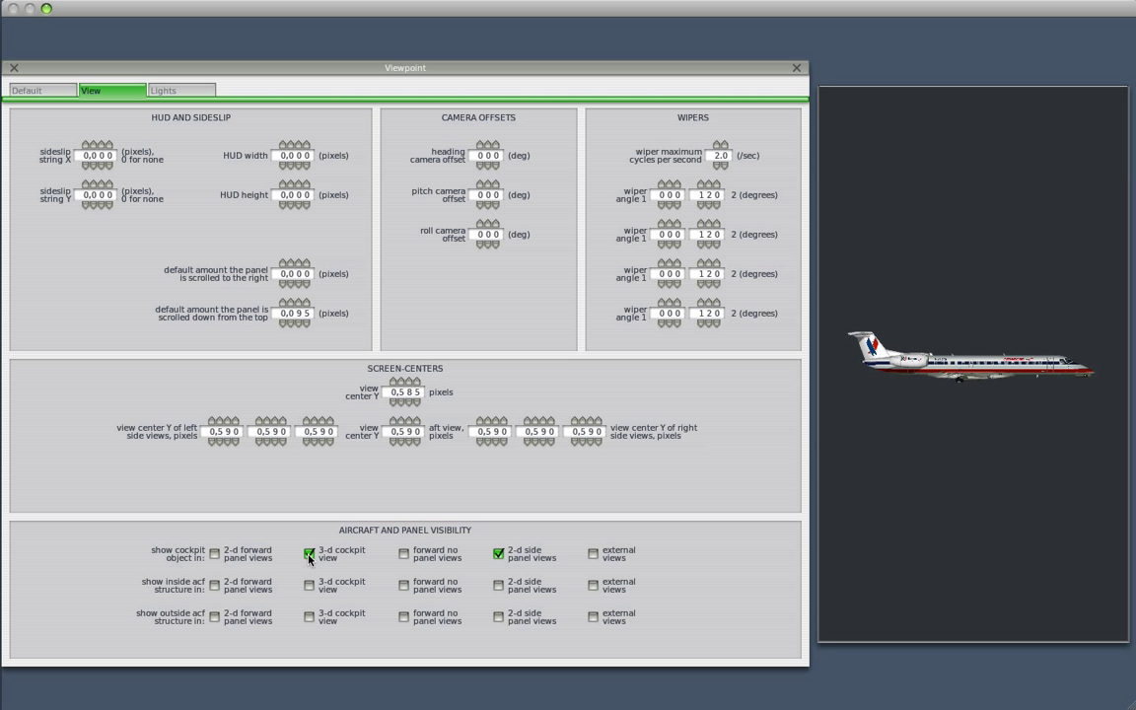
pyautogui.moveTo(386, 603)
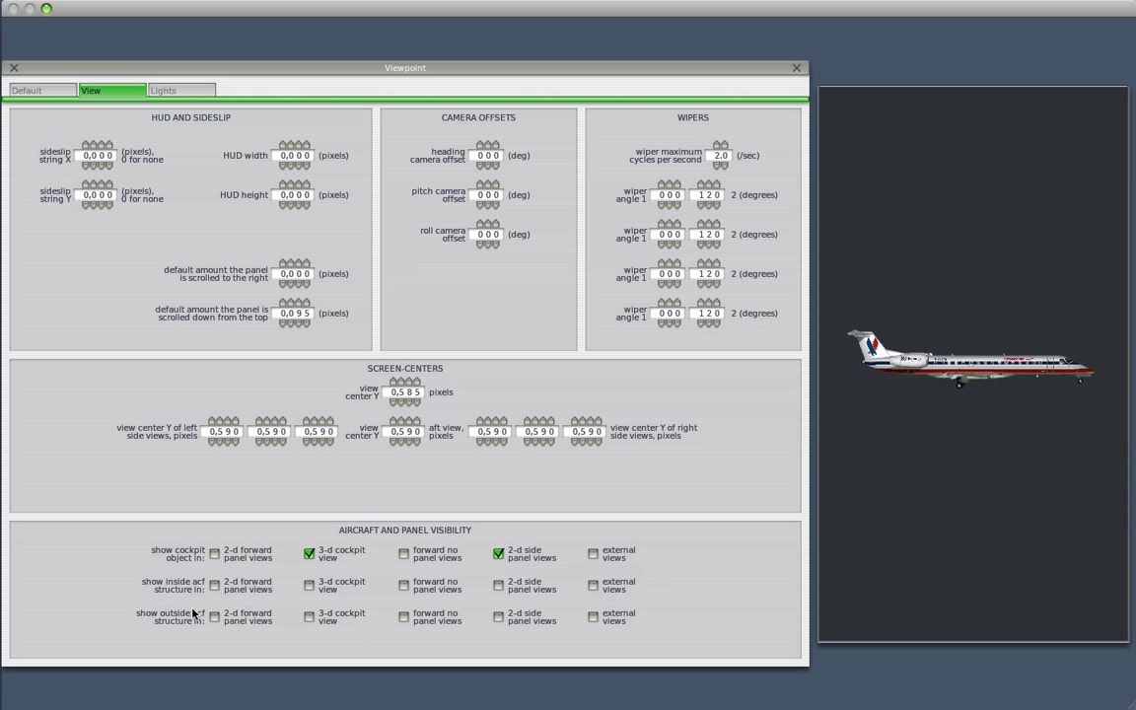
pyautogui.moveTo(195, 635)
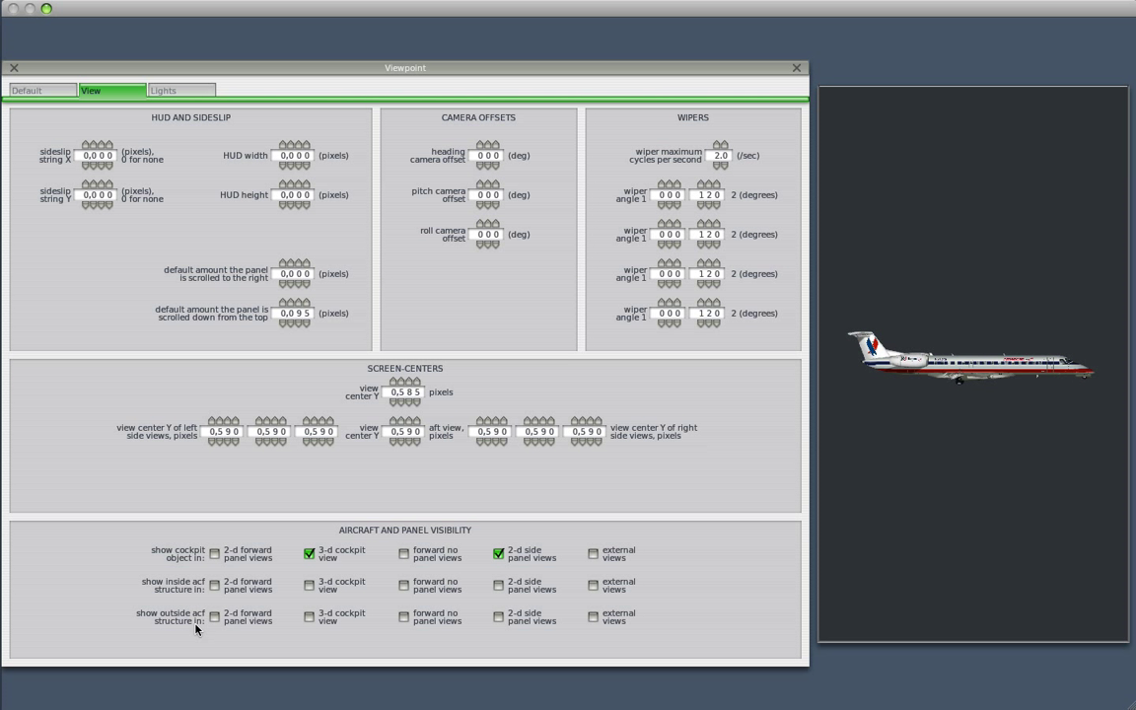
pyautogui.moveTo(311, 623)
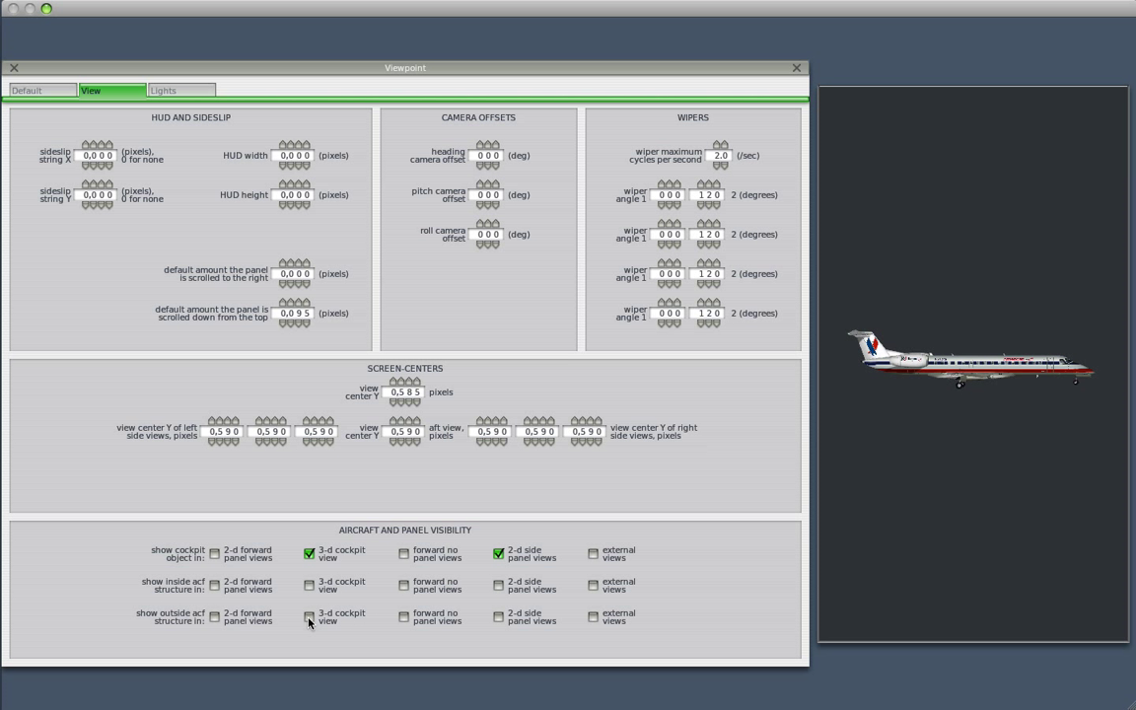
# - Show outside structure in 3-D cockpit view, save the aircraft and reload it in X-Plane
pyautogui.click(307, 618)
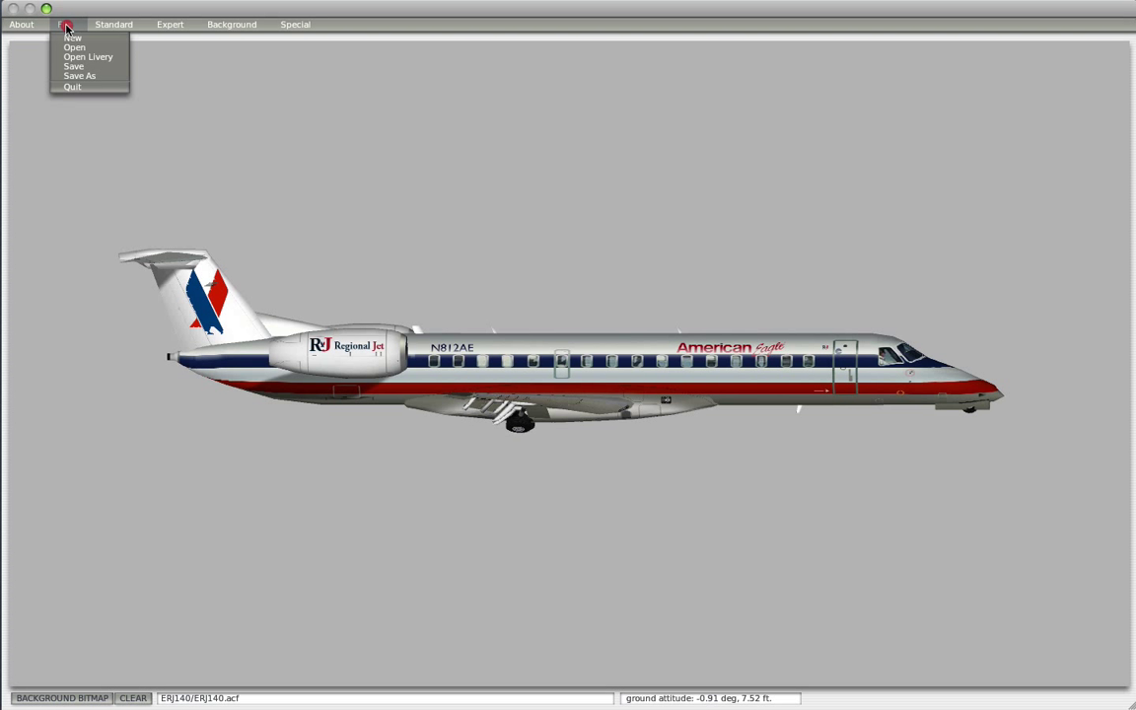
pyautogui.click(75, 48)
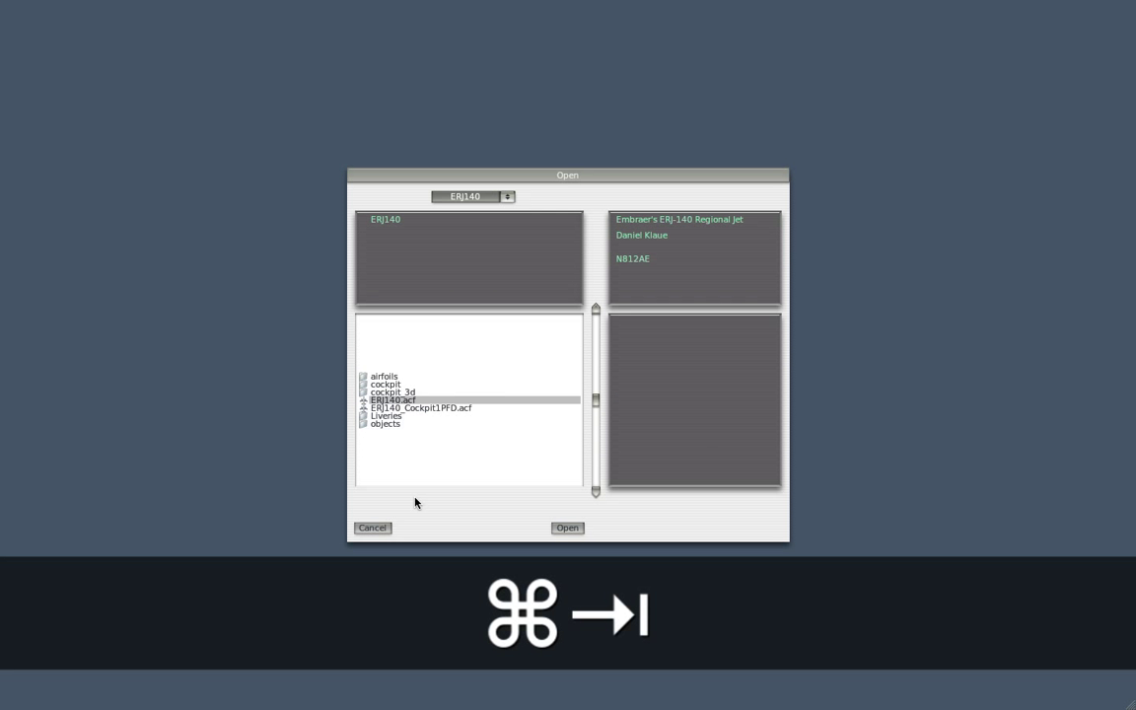
pyautogui.click(568, 528)
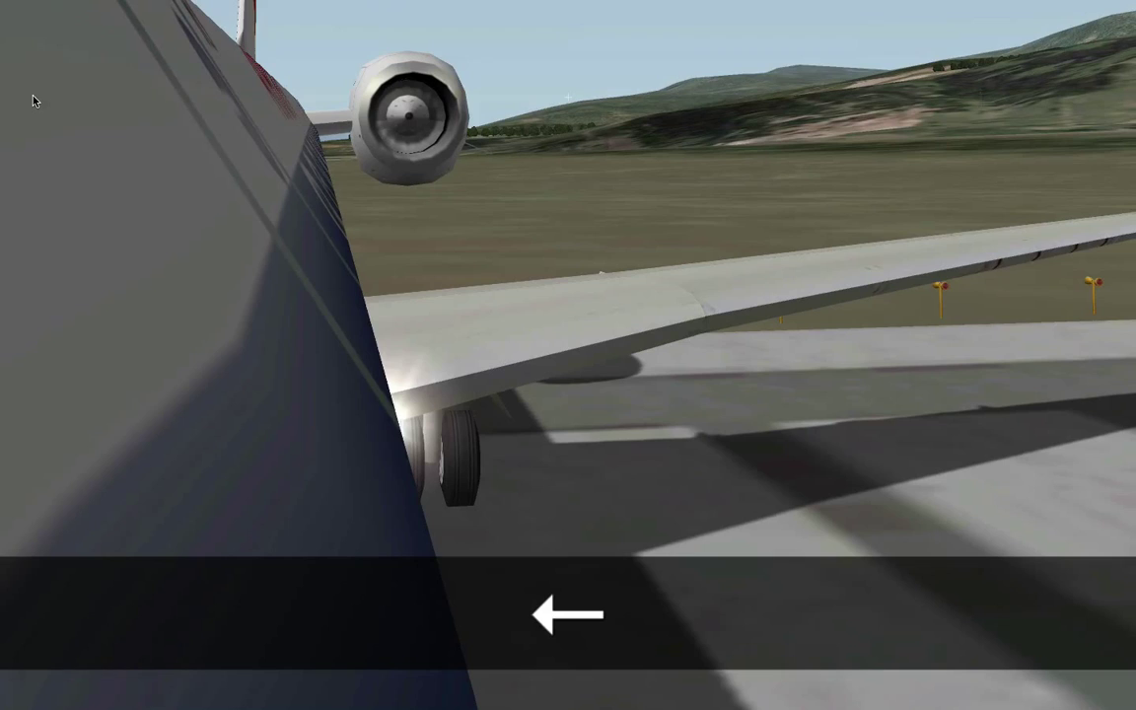
# - Pan the external view around the ERJ 140's wing and engine, then return to the 3-D cockpit
pyautogui.click(568, 613)
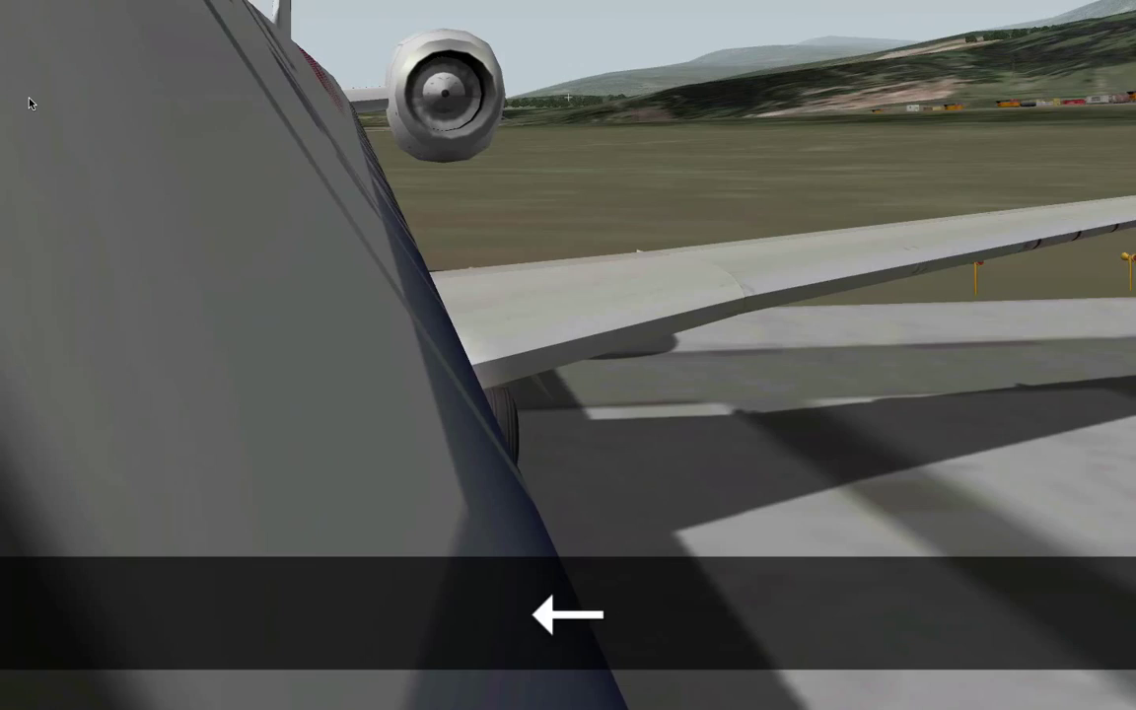
pyautogui.click(571, 615)
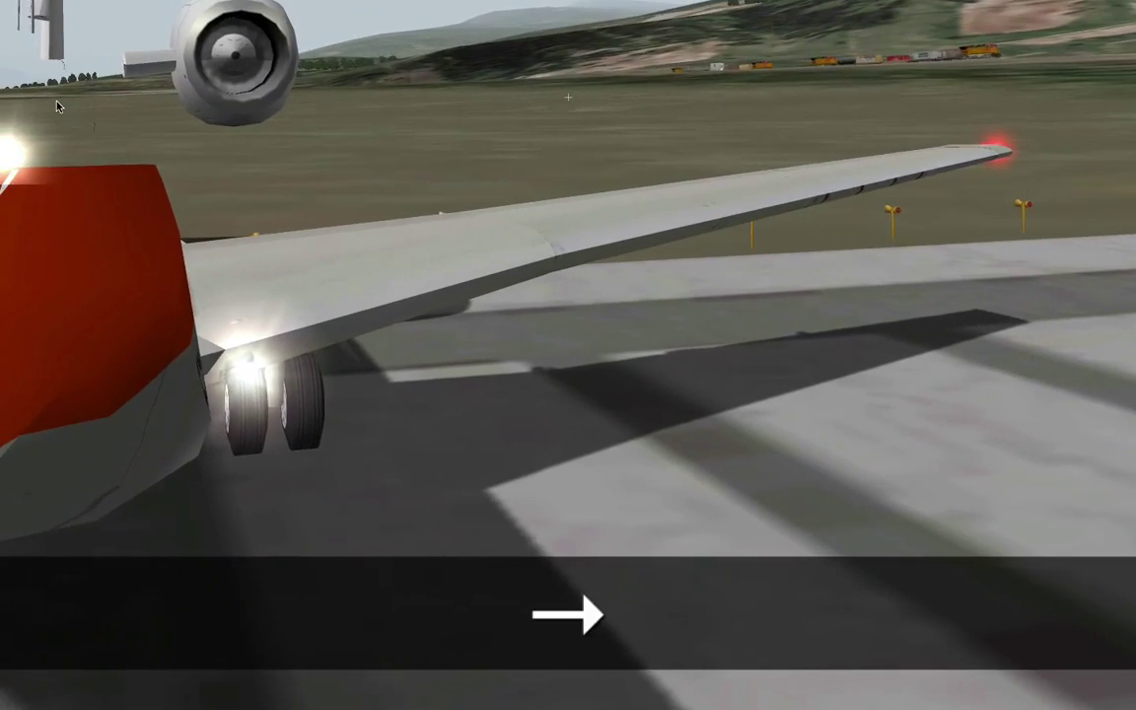
pyautogui.click(570, 616)
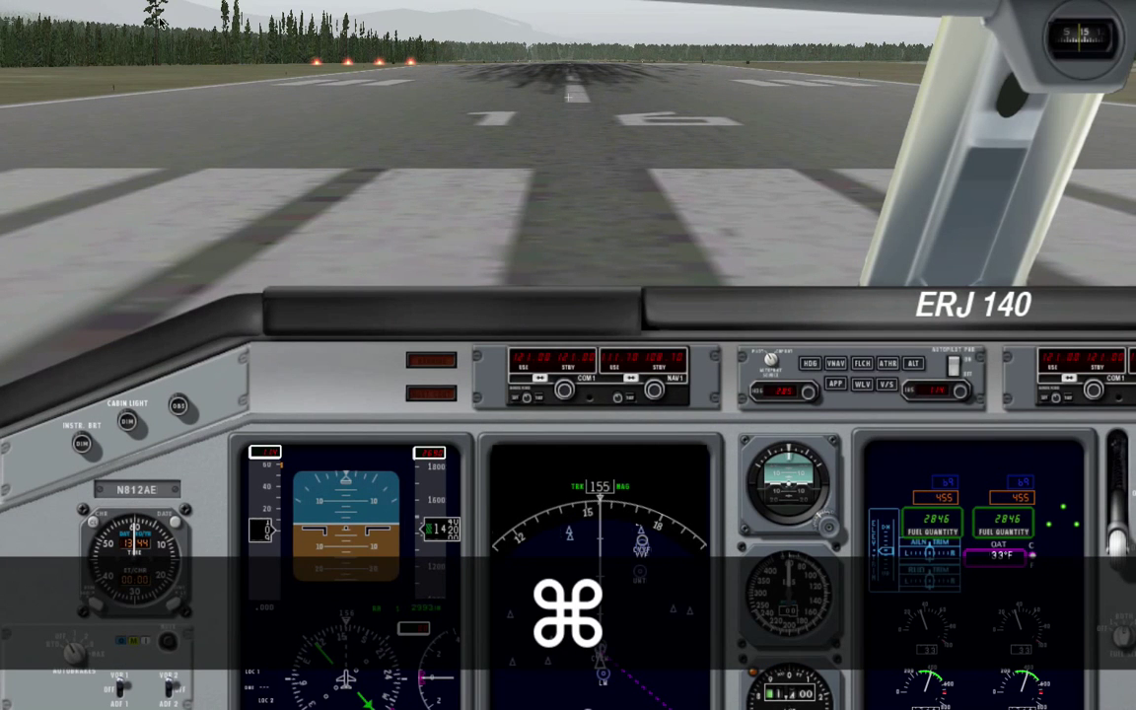
# - Bring up File > Open Aircraft in X-Plane and switch over to Plane-Maker
pyautogui.click(107, 8)
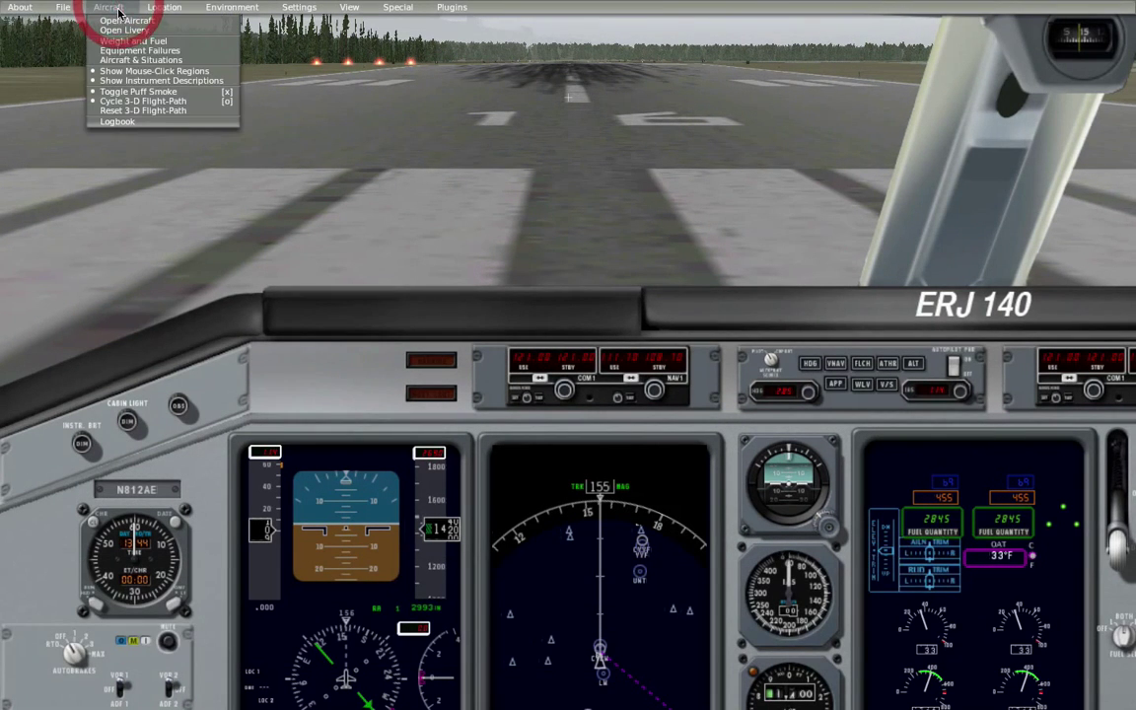
pyautogui.click(122, 20)
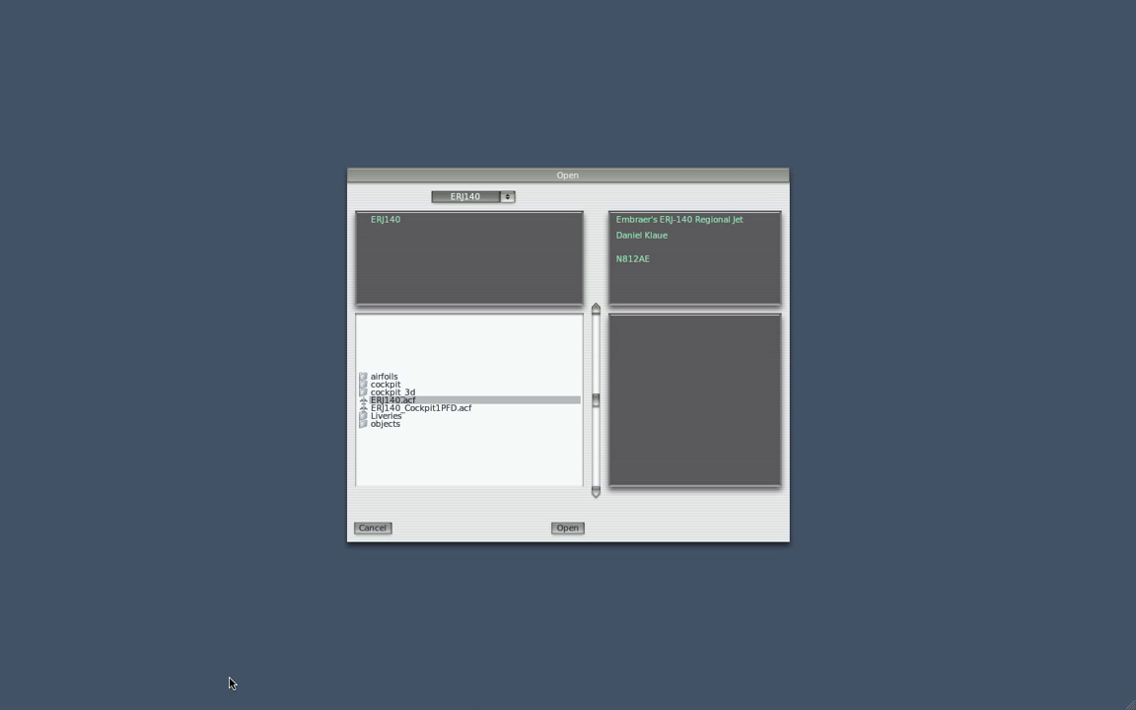
pyautogui.moveTo(414, 418)
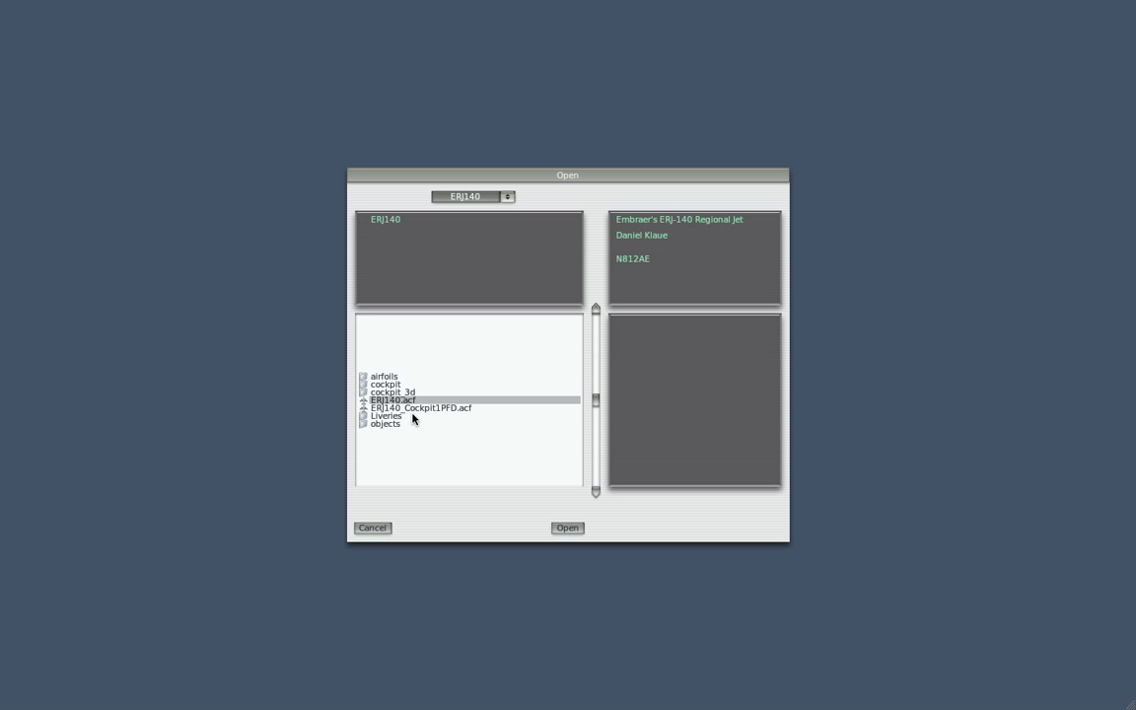
pyautogui.moveTo(426, 448)
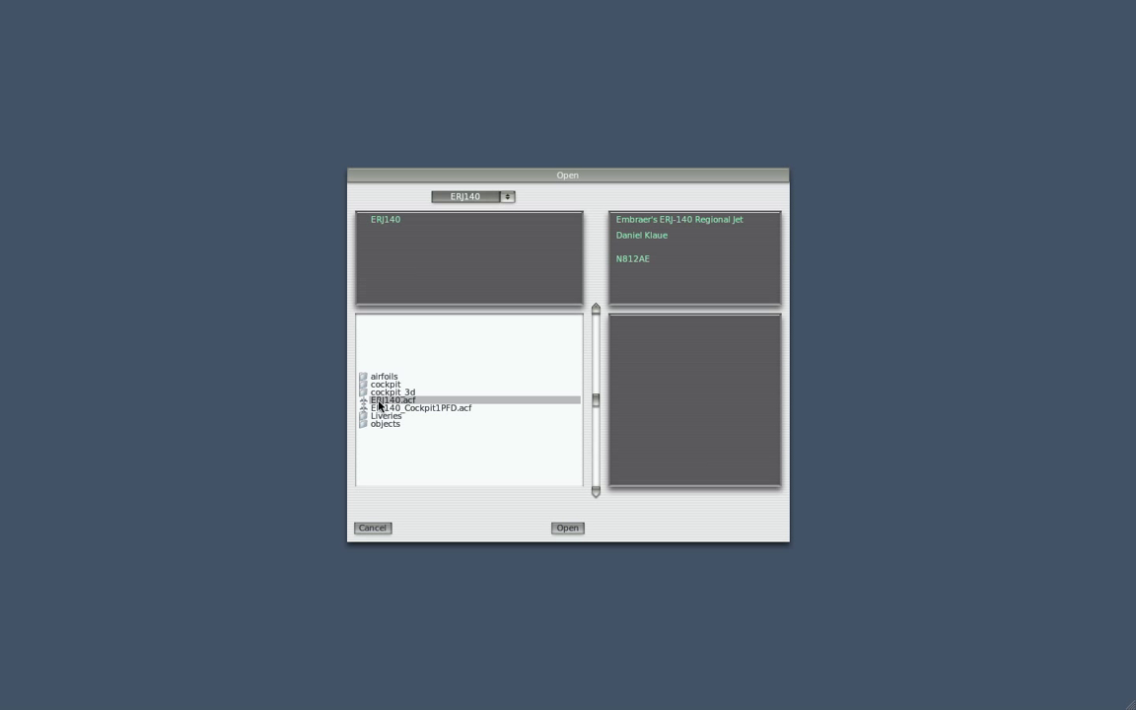
pyautogui.press('cmd+tab')
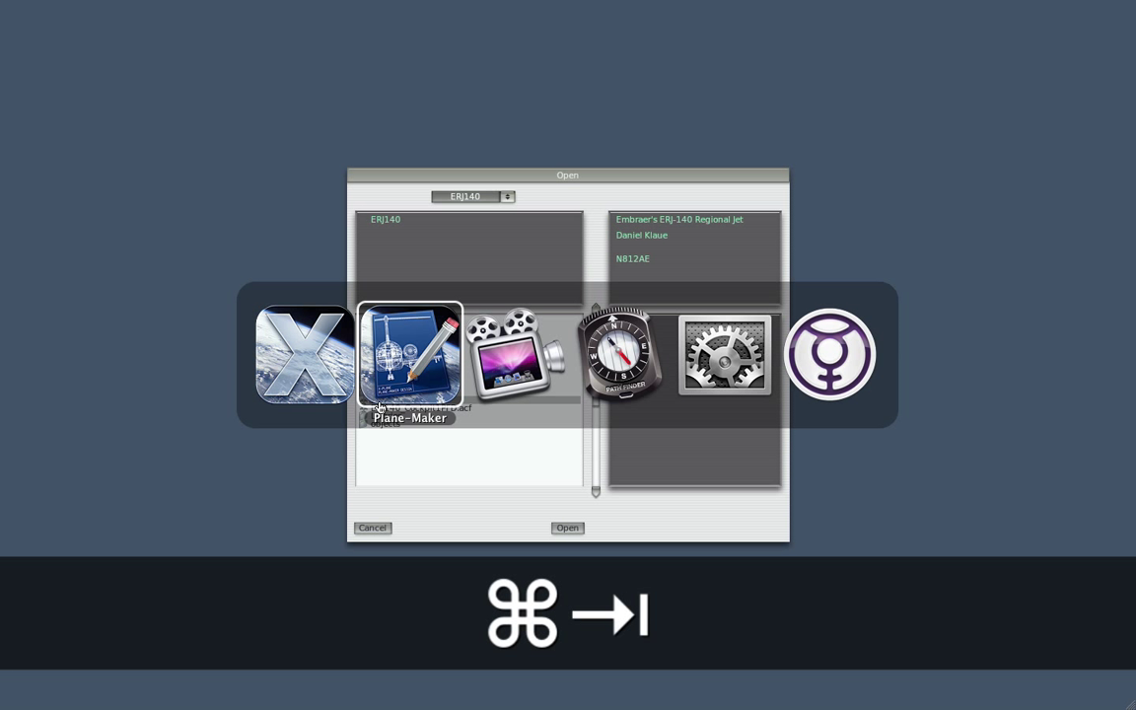
# - Bring Plane-Maker forward and review the Viewpoint visibility checkboxes for the ERJ 140
pyautogui.click(568, 529)
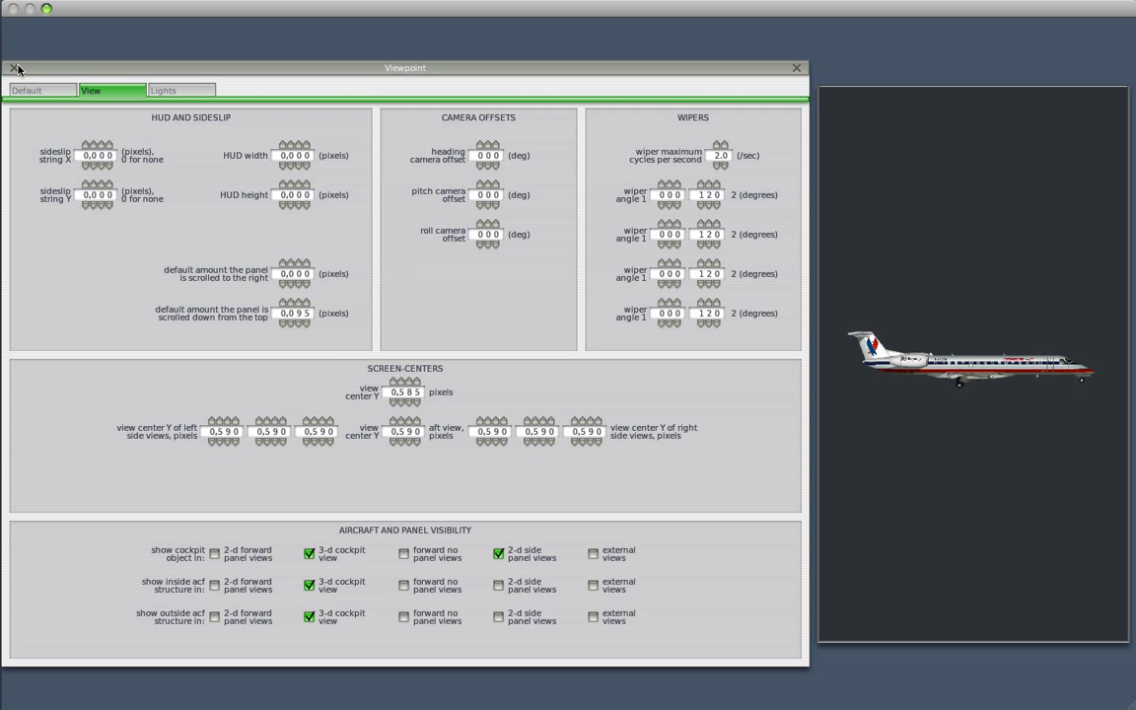
pyautogui.click(11, 67)
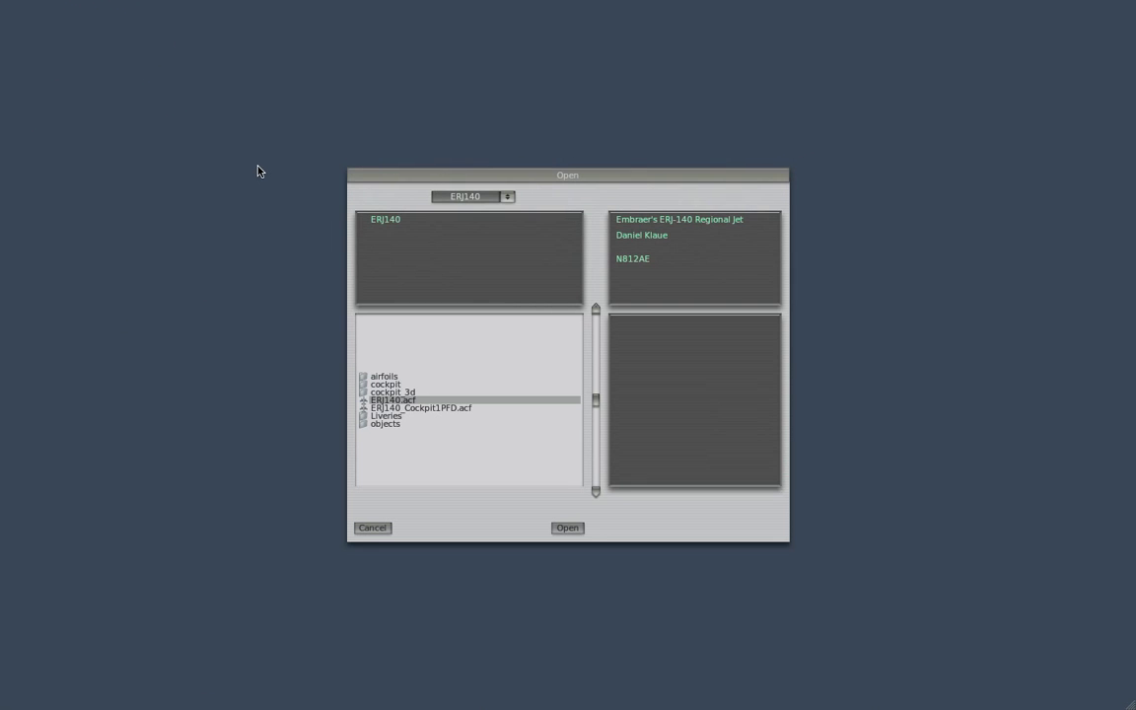
# - In Standard > Viewpoint, tick 2-D forward panel views for cockpit object, inside and outside structure
pyautogui.click(568, 529)
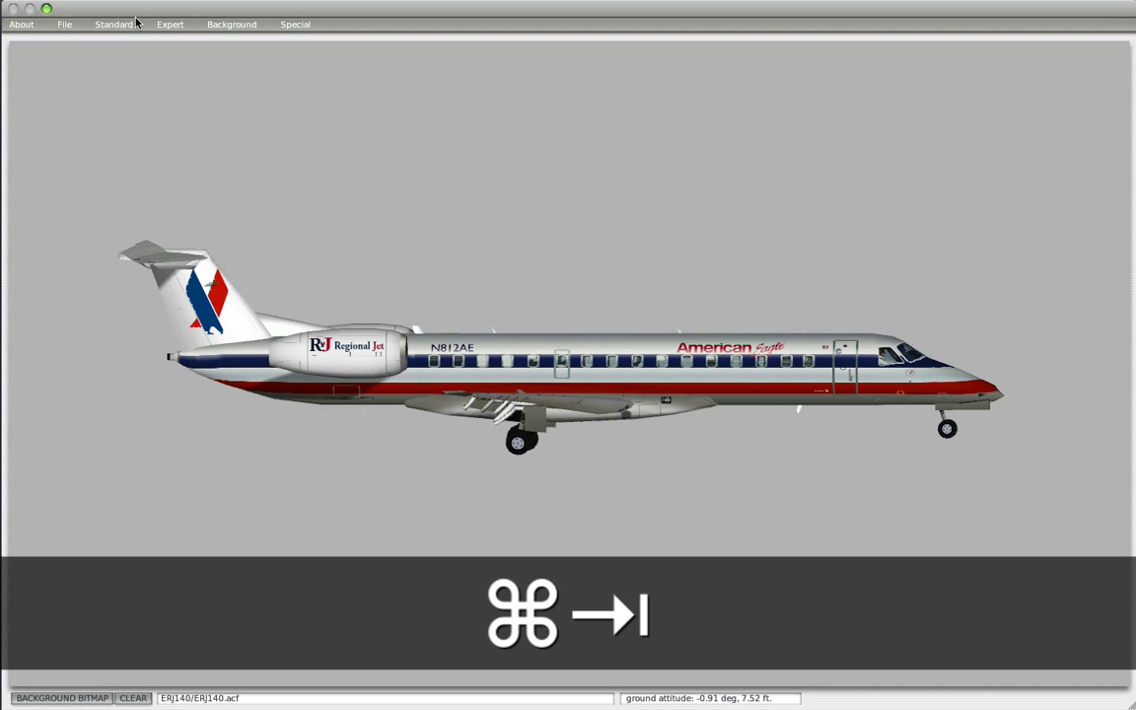
pyautogui.click(112, 24)
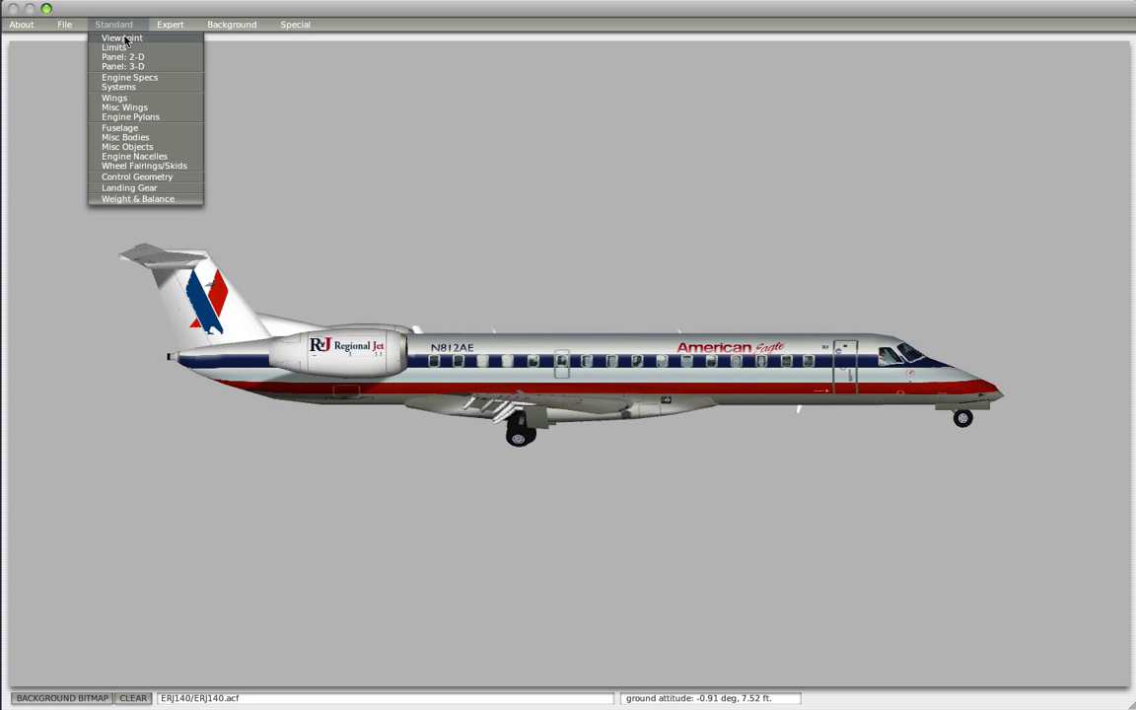
pyautogui.click(123, 37)
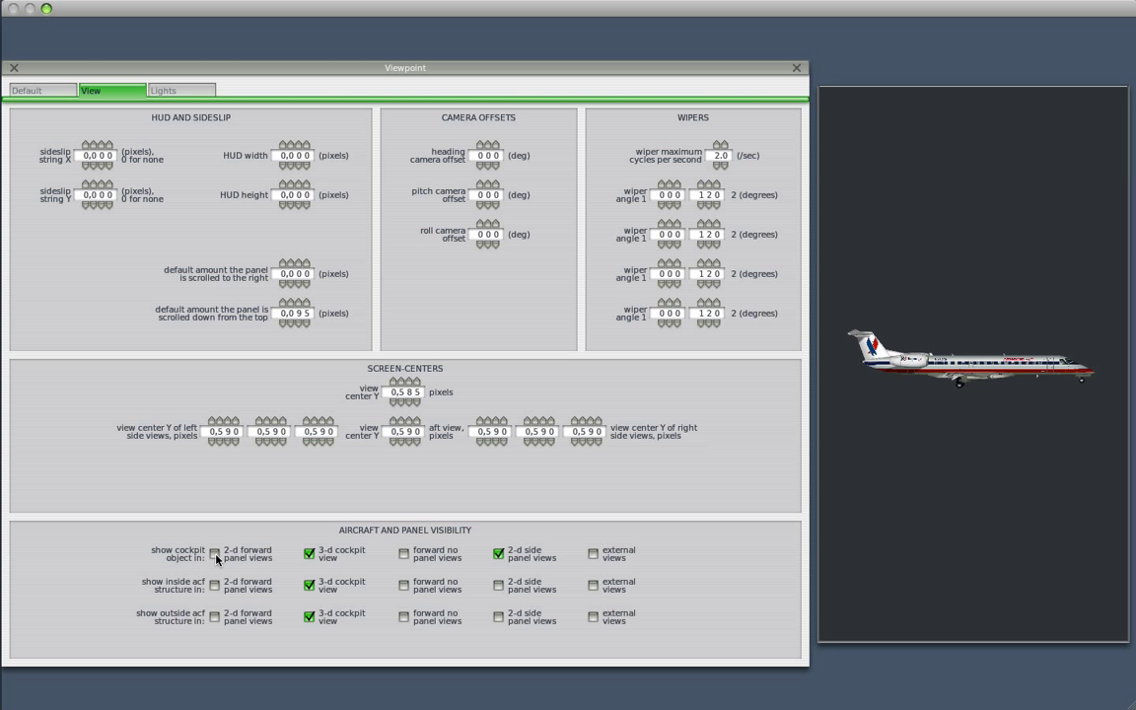
pyautogui.moveTo(214, 556)
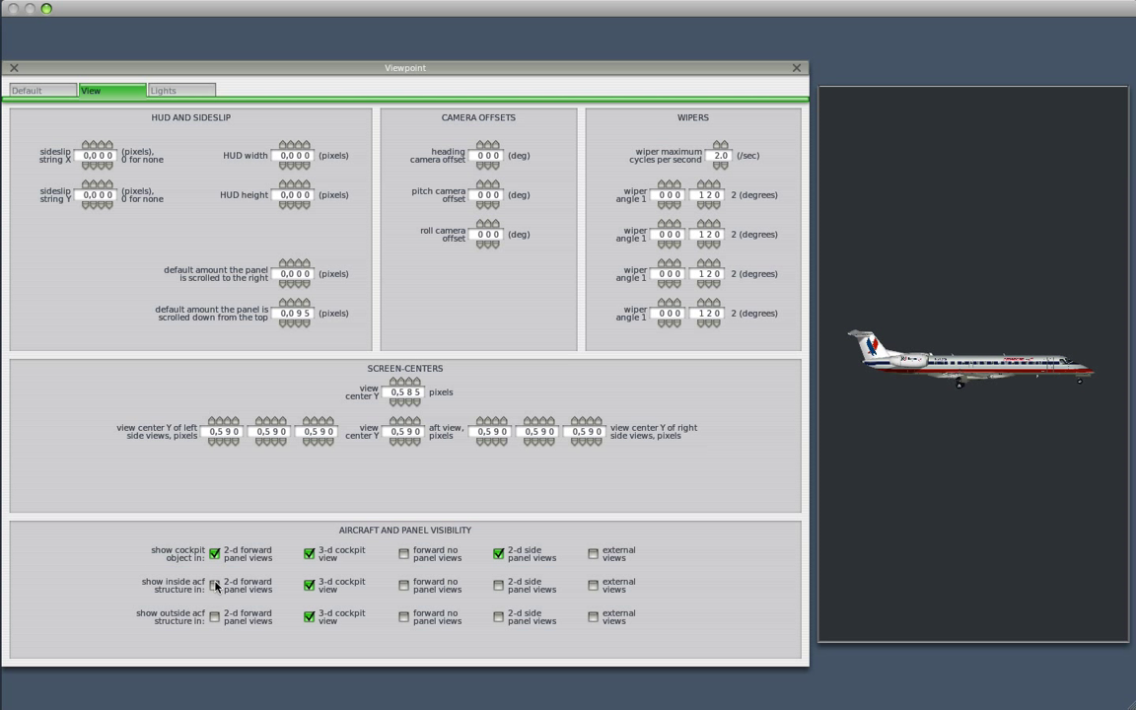
pyautogui.click(215, 616)
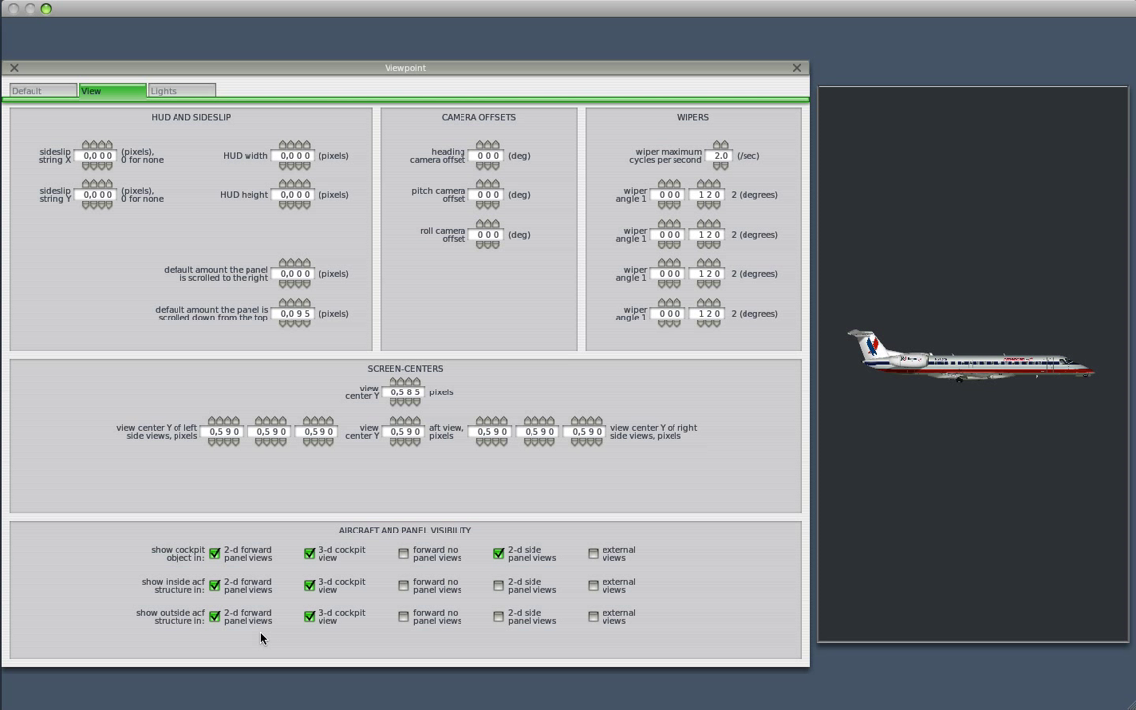
pyautogui.moveTo(384, 598)
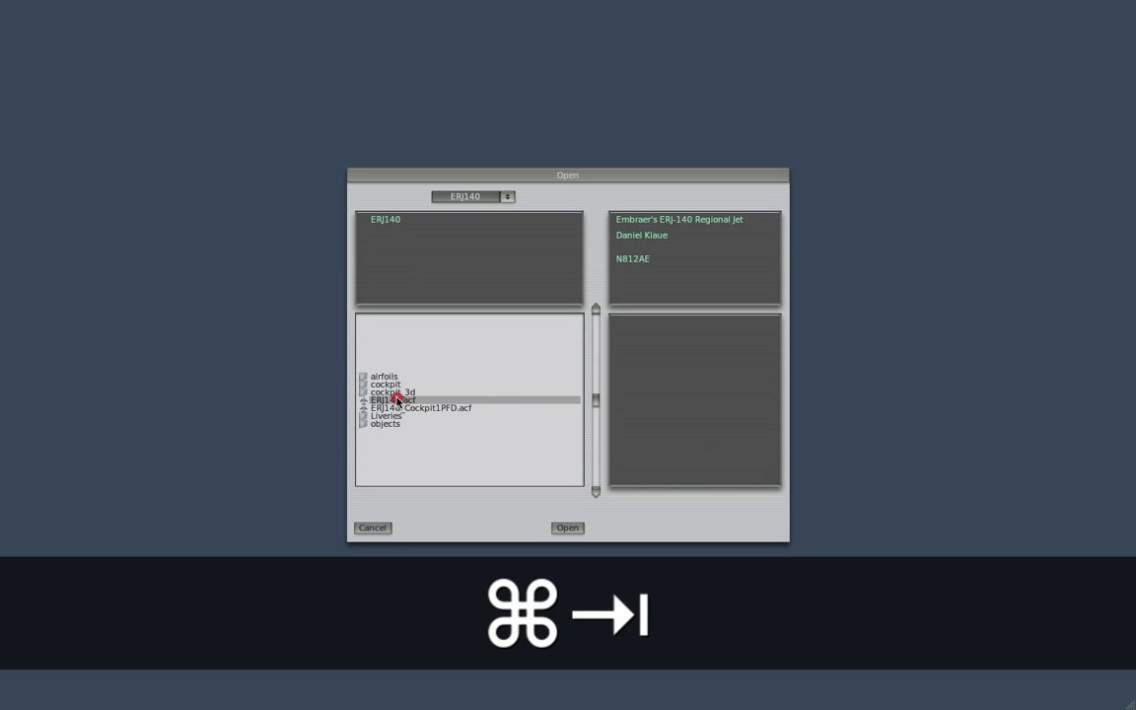
# - Load the ERJ140 .acf into X-Plane and view the instrument panel from the cockpit
pyautogui.click(568, 528)
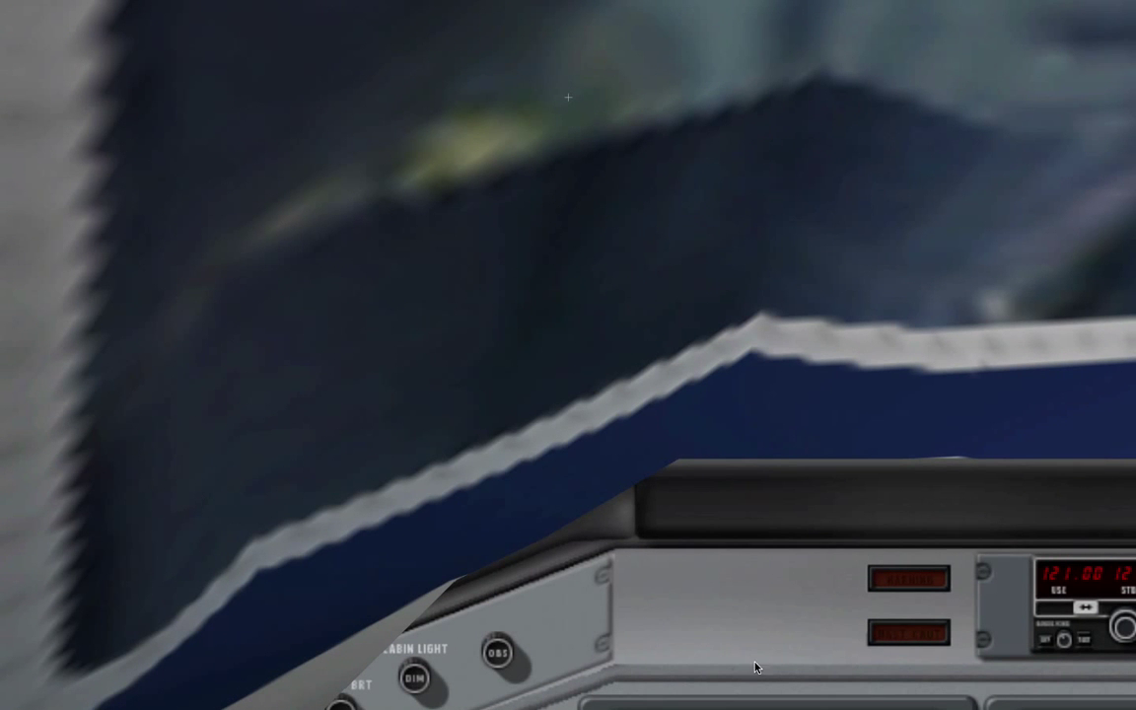
pyautogui.moveTo(416, 659)
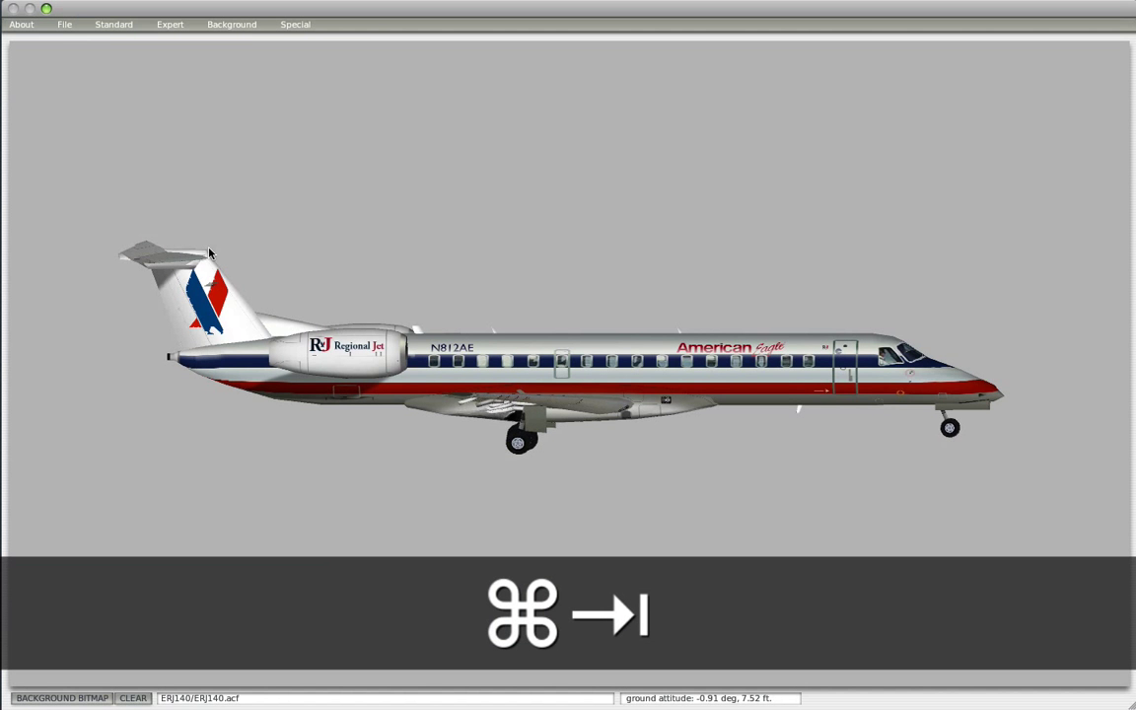
# - Reopen the ERJ 140's Viewpoint settings from the Standard menu
pyautogui.click(114, 24)
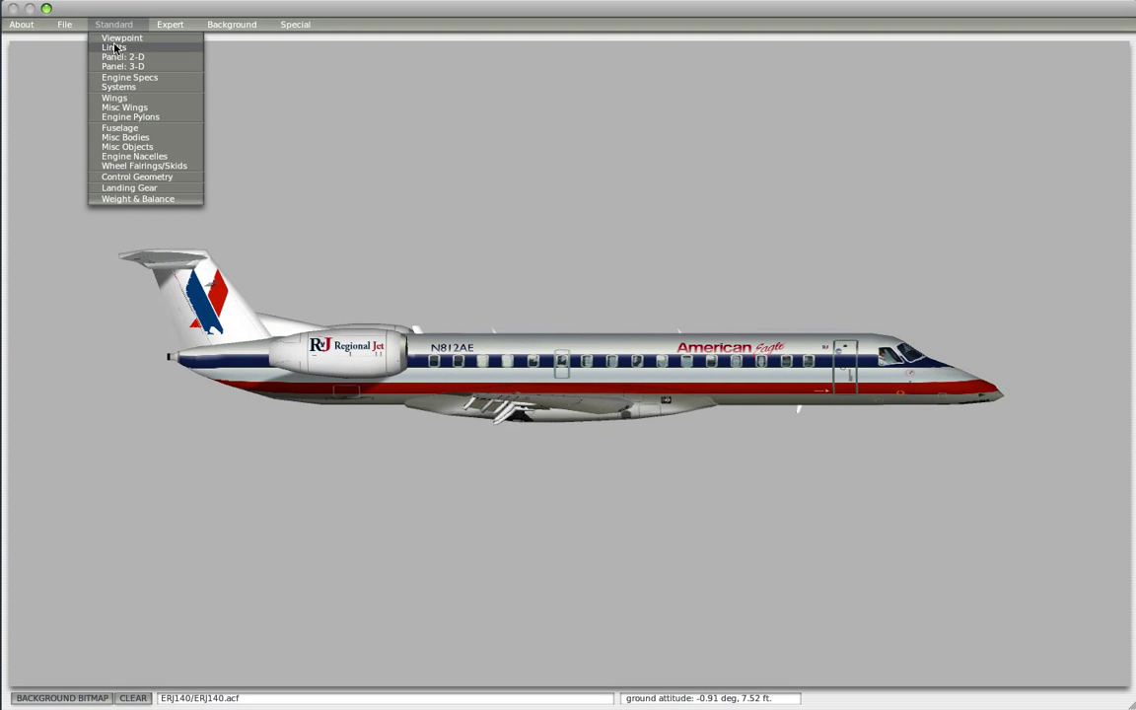
pyautogui.click(122, 38)
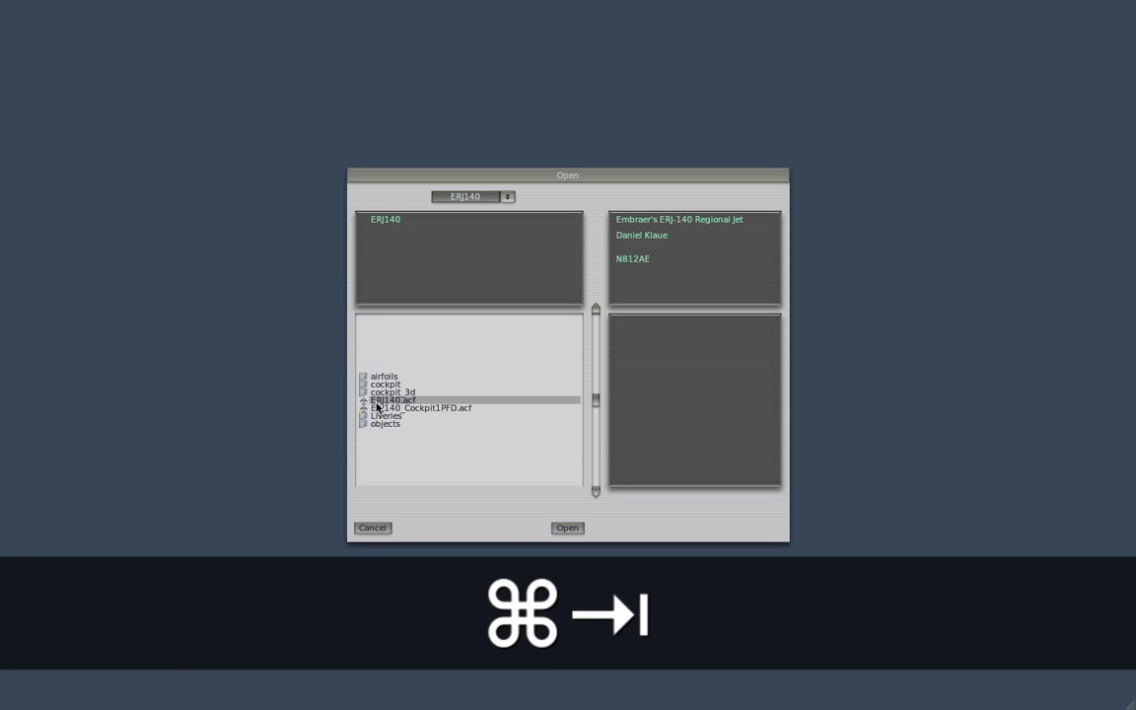
# - Load the ERJ140 .acf file into the simulator again from the Open dialog
pyautogui.click(567, 529)
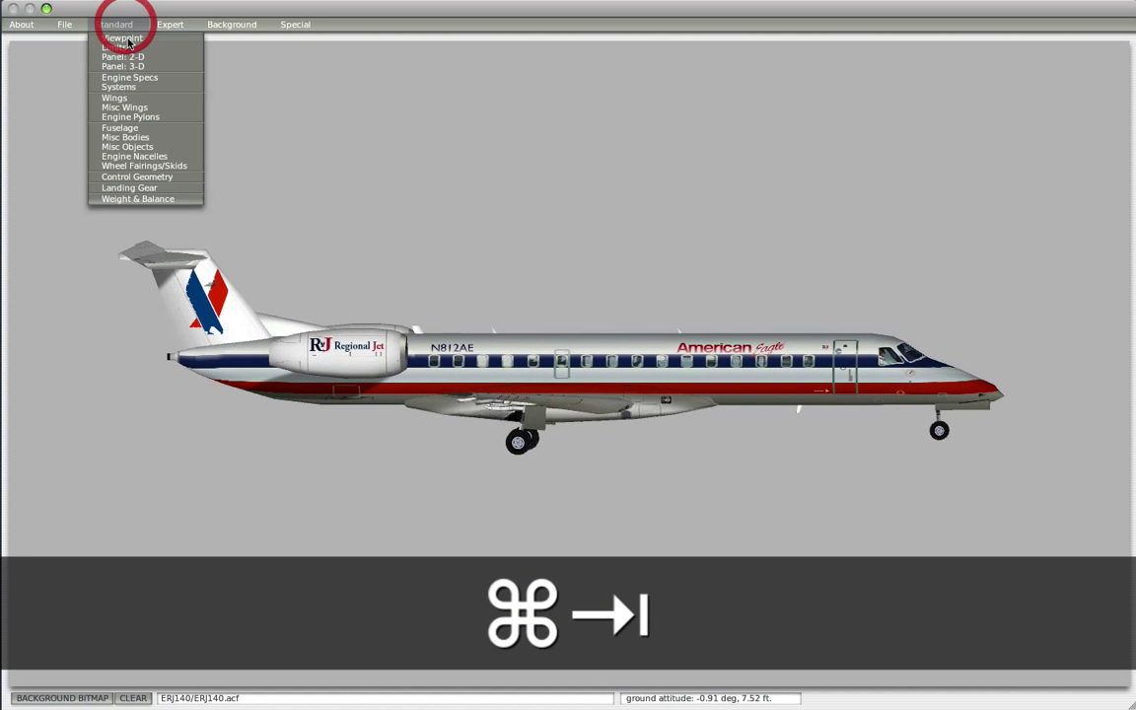
# - Tick 'external views' for the ERJ-140's cockpit object, inside and outside structure rows
pyautogui.click(123, 38)
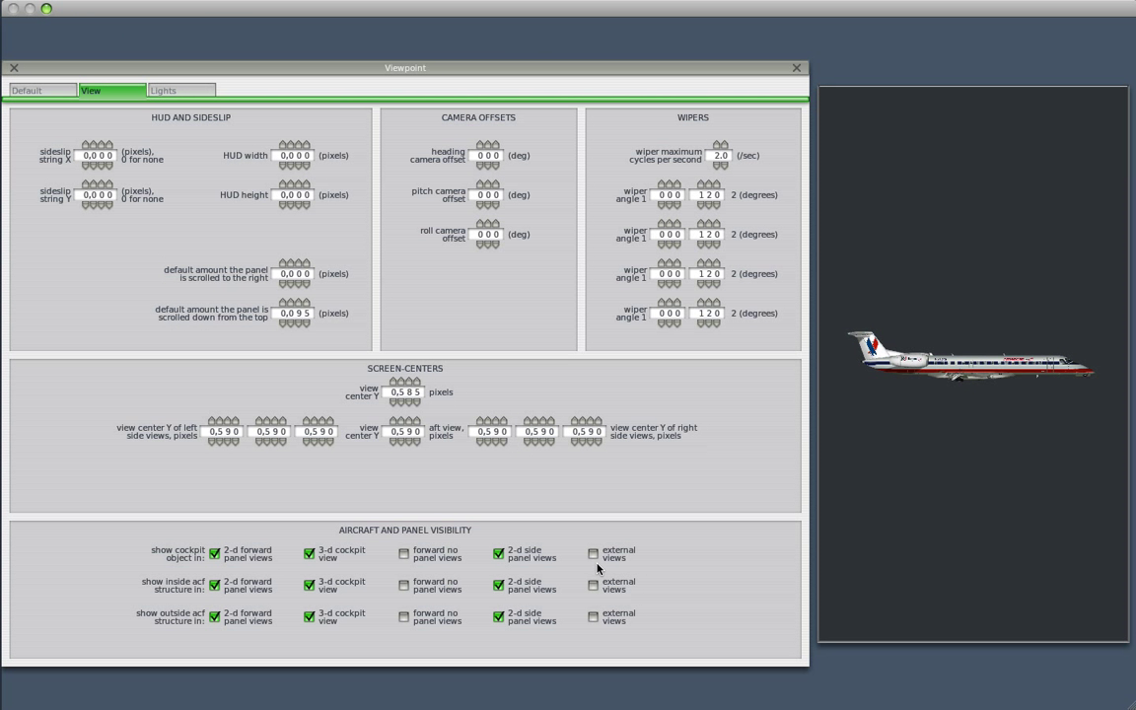
pyautogui.moveTo(174, 563)
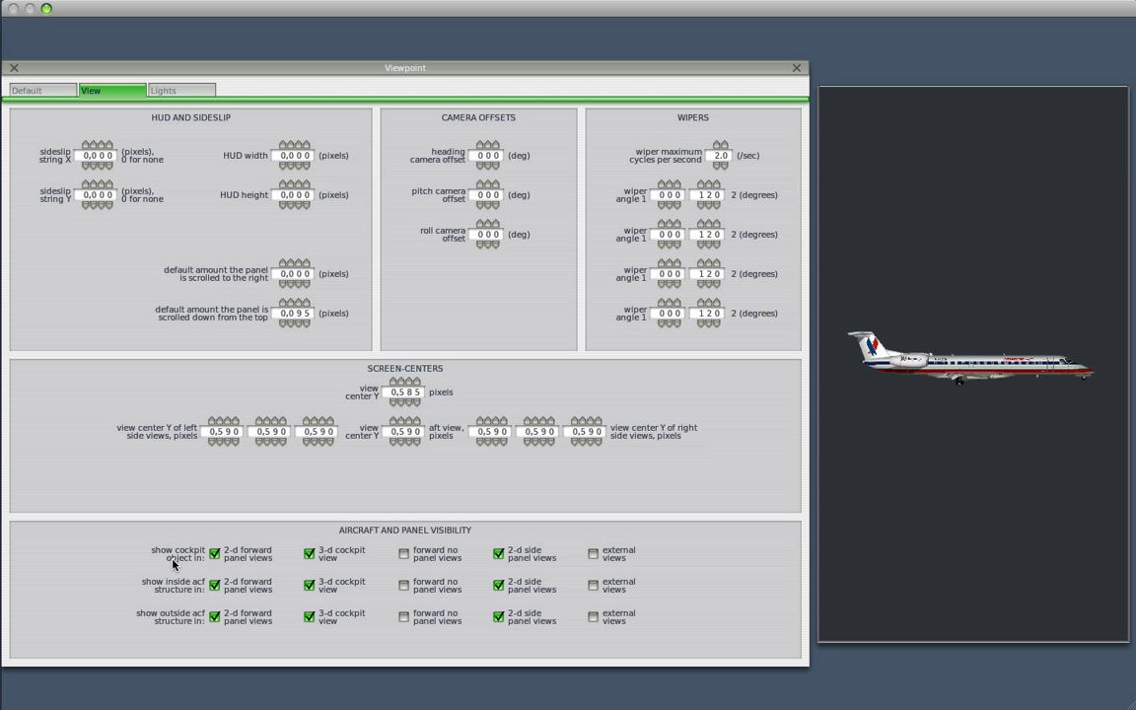
pyautogui.click(592, 550)
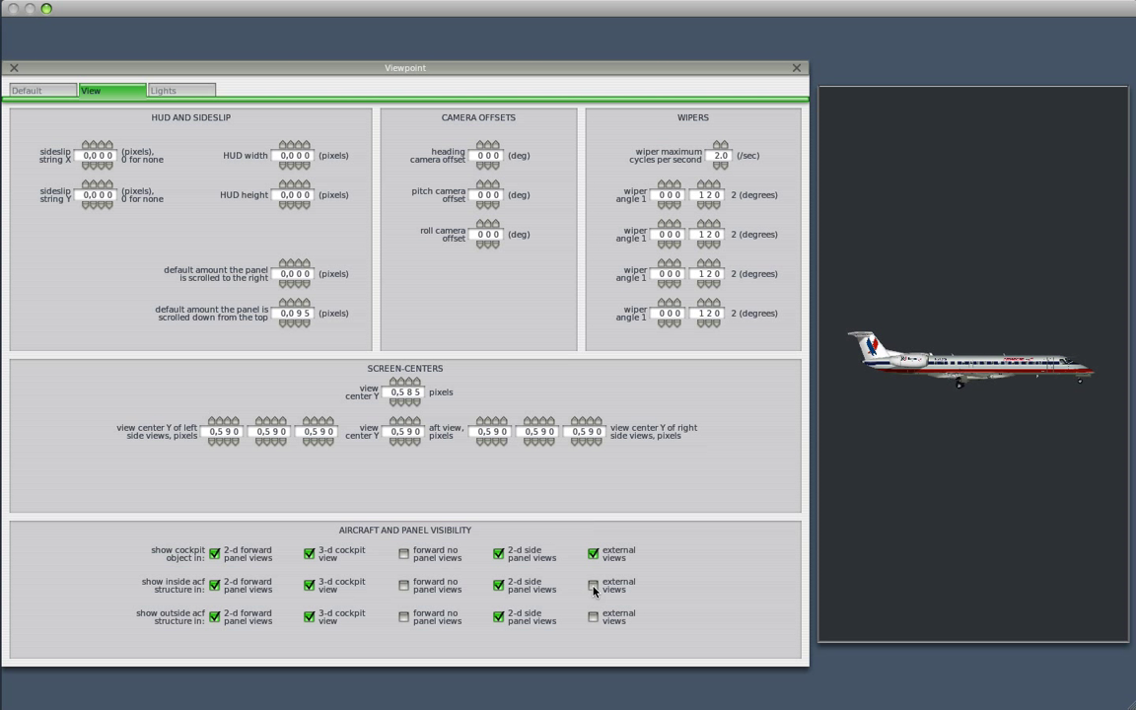
pyautogui.moveTo(592, 583)
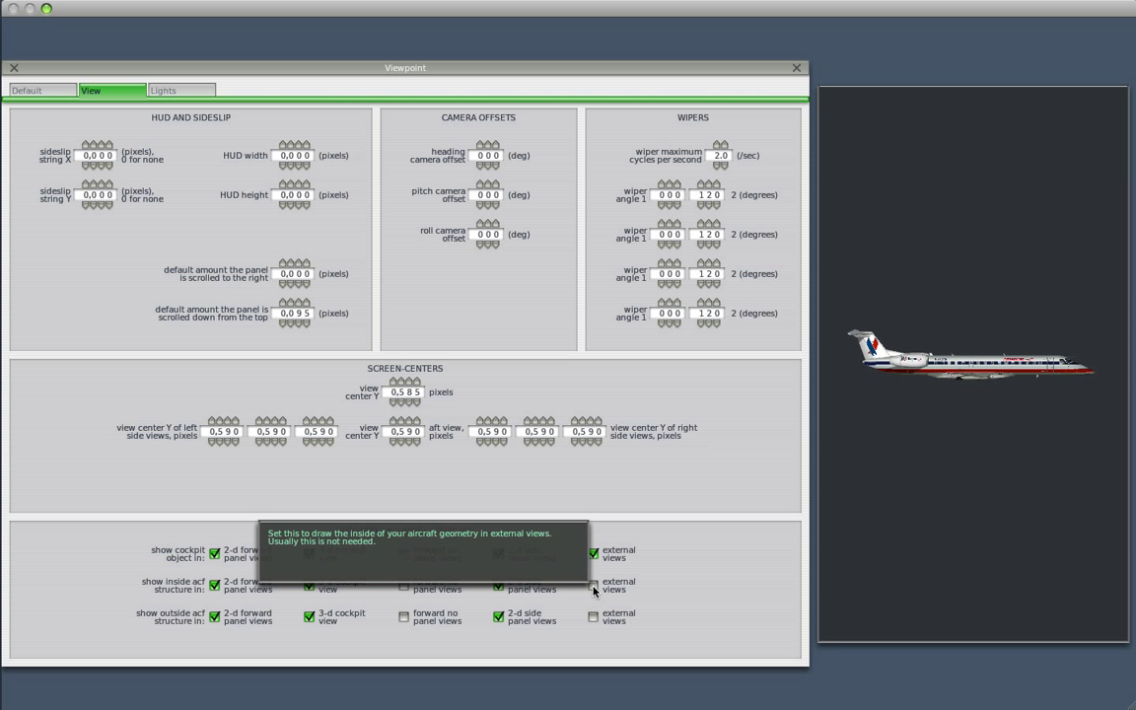
pyautogui.click(591, 584)
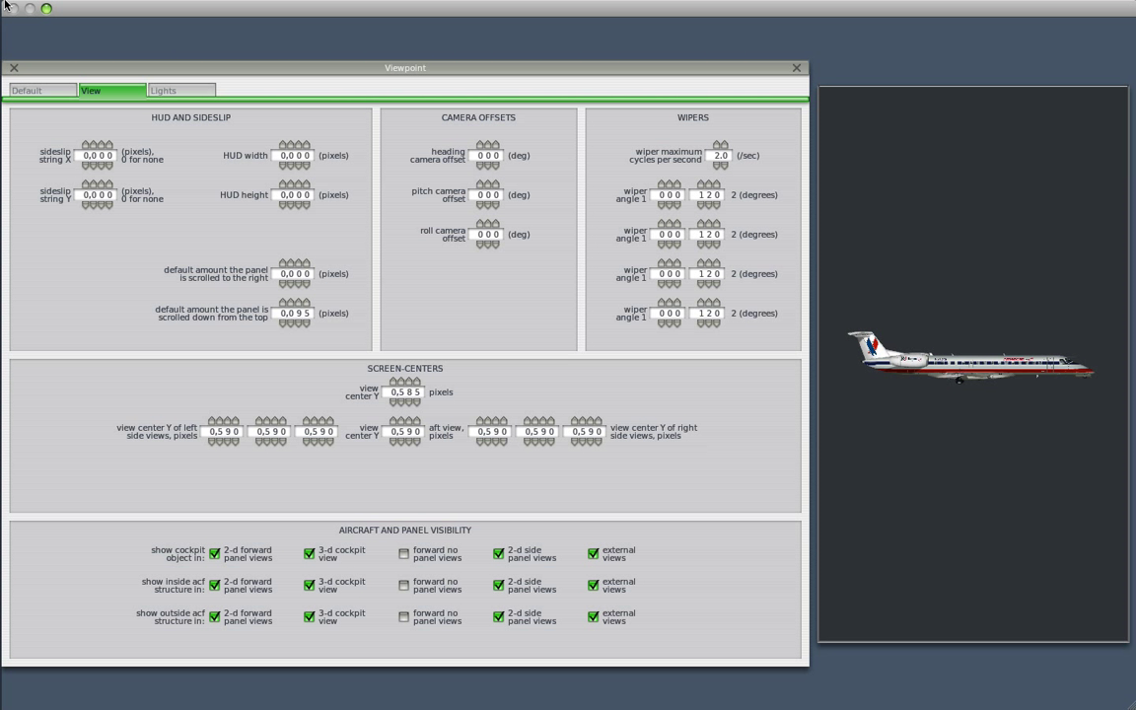
# - Close the Viewpoint window to return to the ERJ-140 standard settings view
pyautogui.click(13, 67)
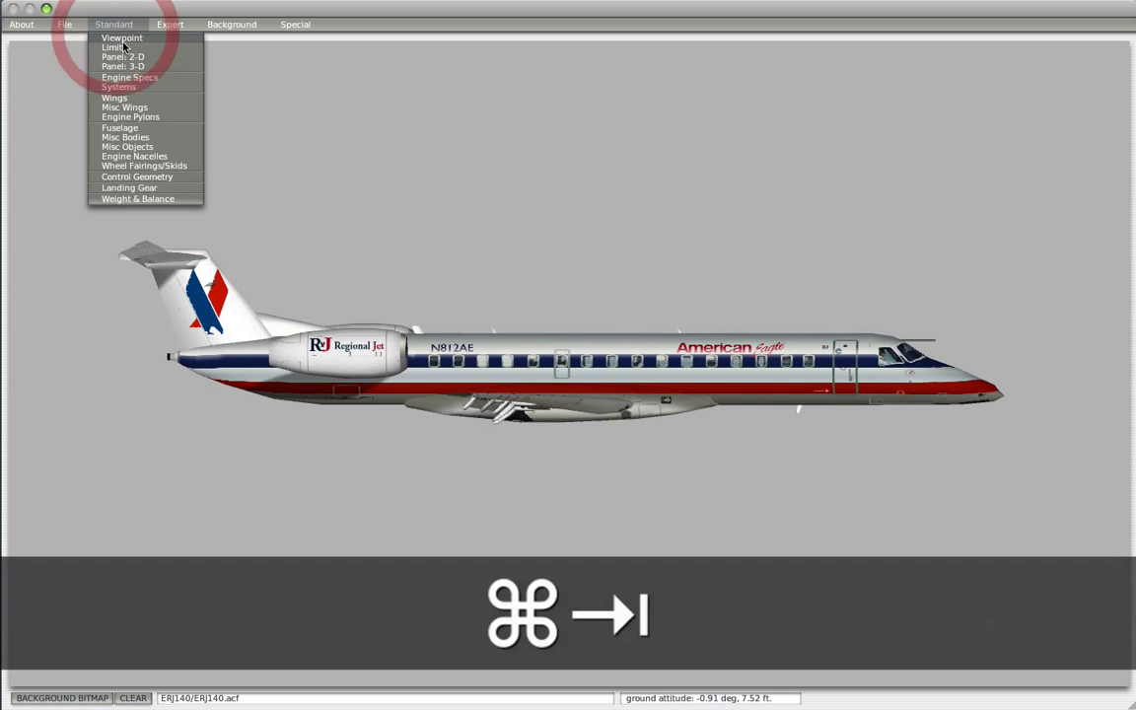
# - Tick 'forward no panel views' for cockpit object and structure rows, then save the ERJ-140
pyautogui.click(122, 38)
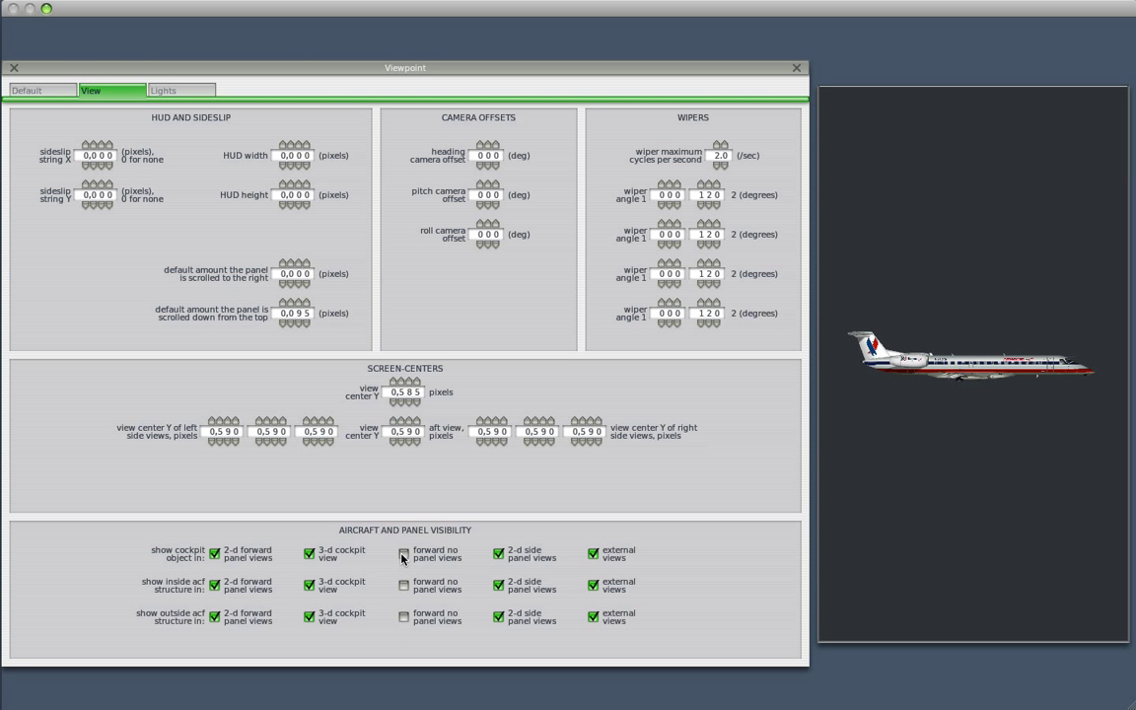
pyautogui.moveTo(402, 554)
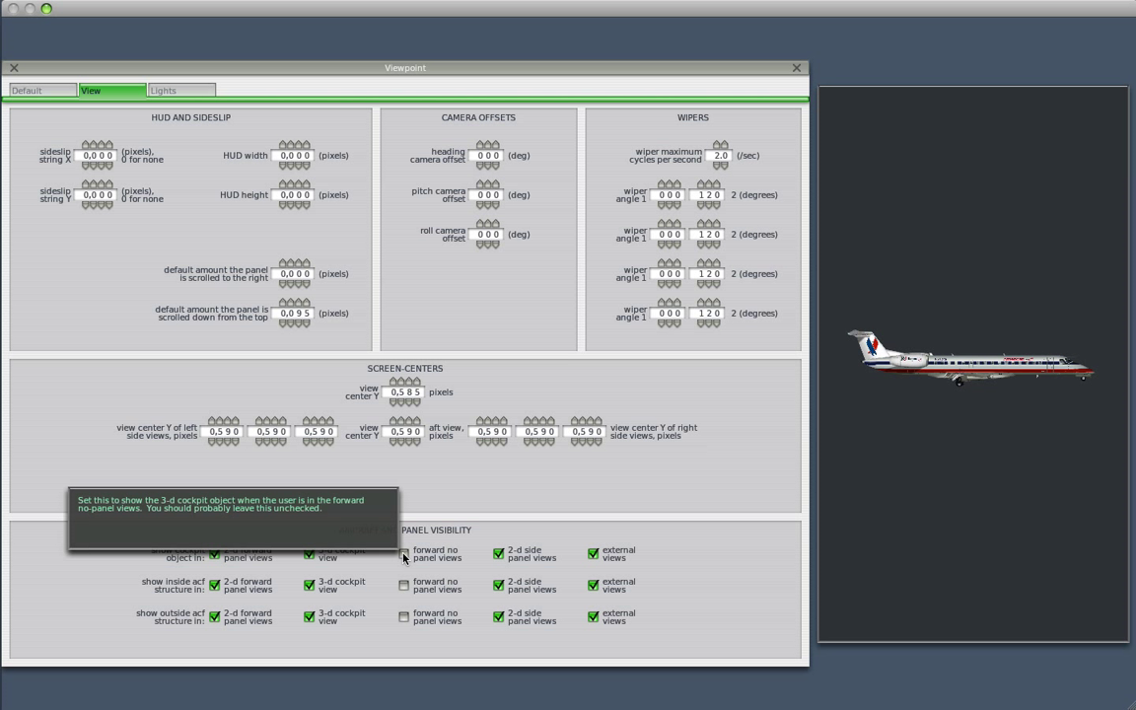
pyautogui.moveTo(422, 564)
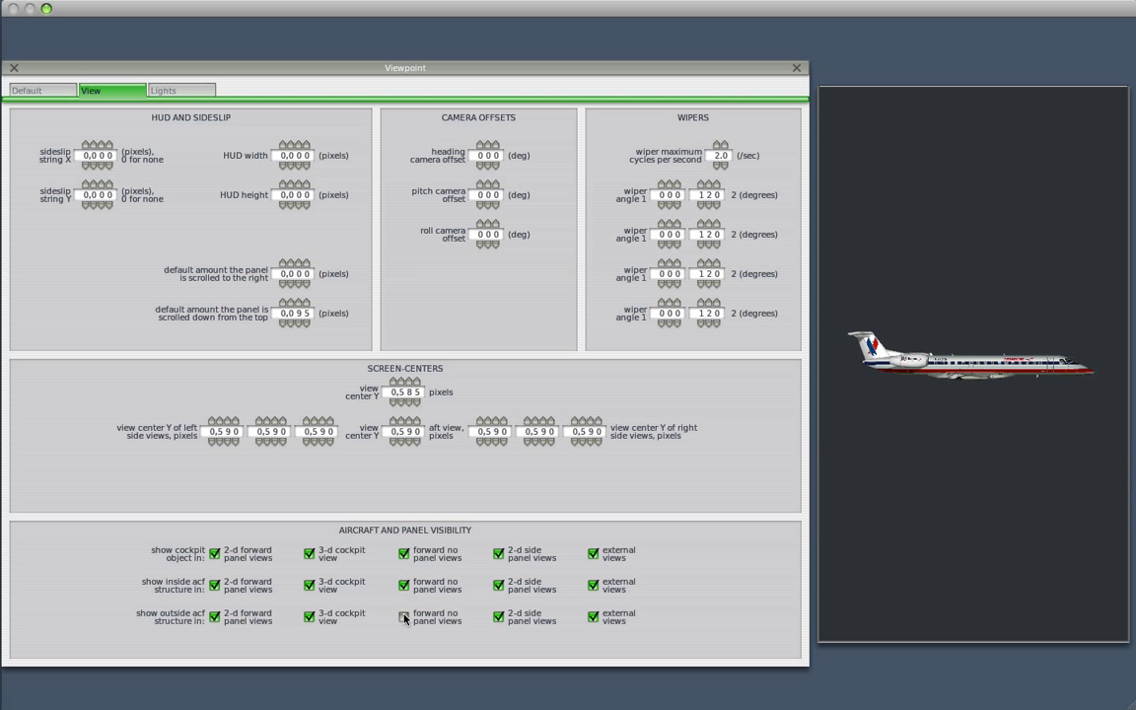
pyautogui.click(402, 619)
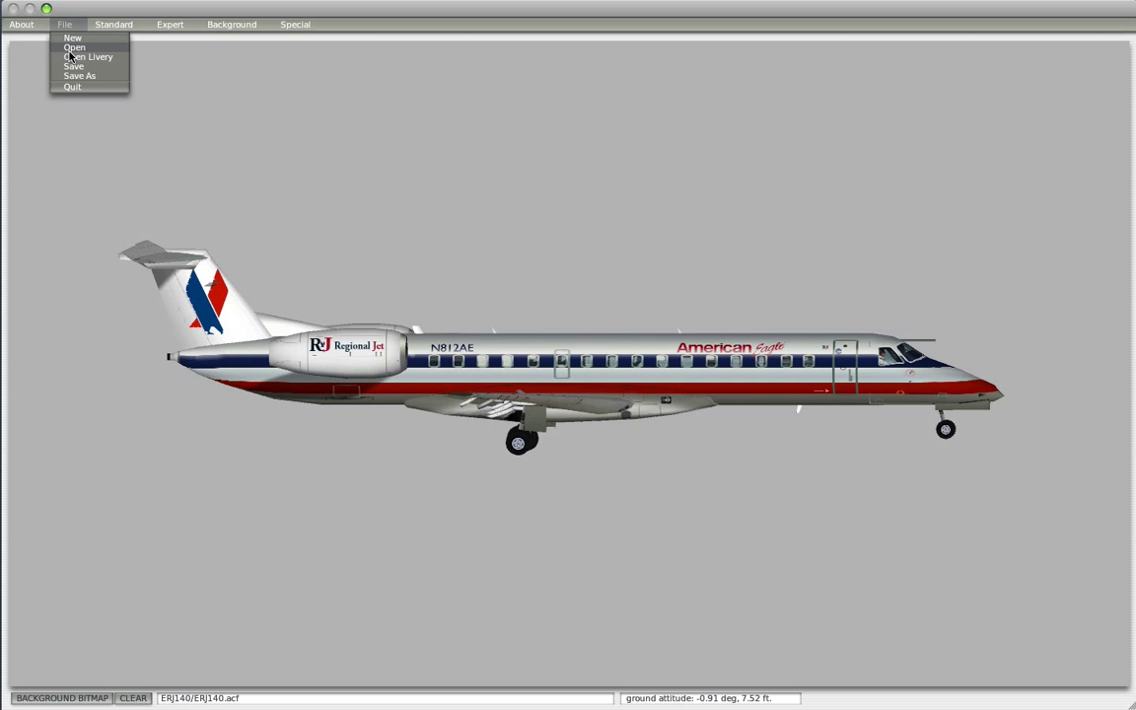
pyautogui.click(75, 47)
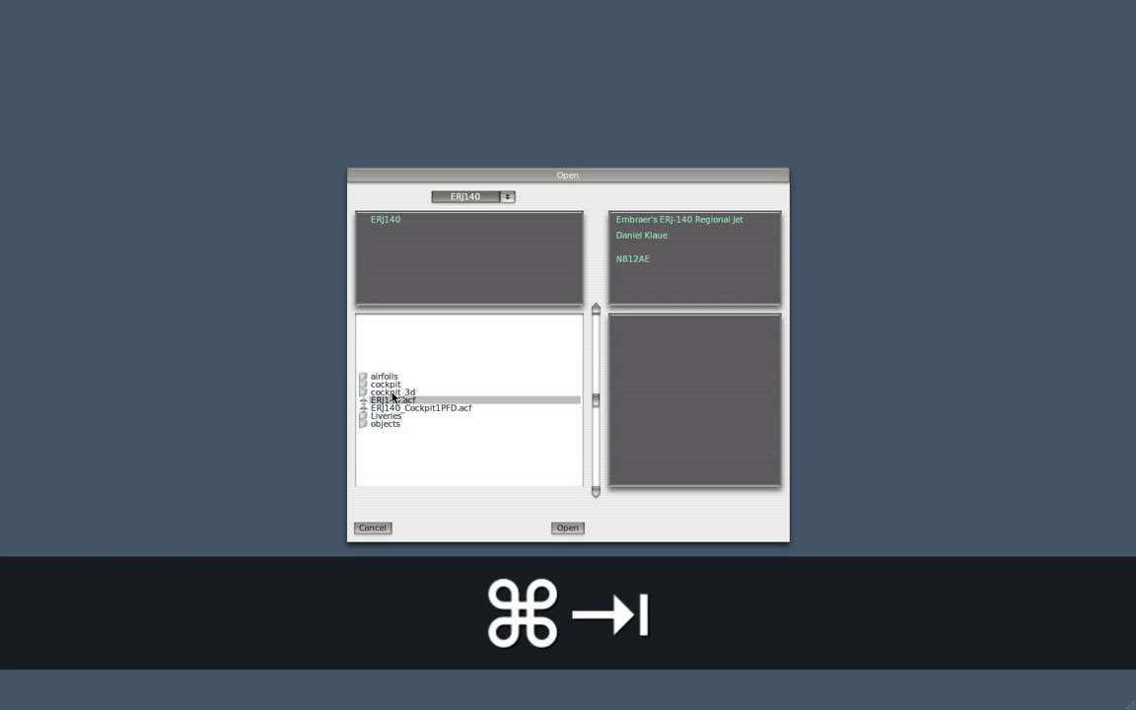
# - Load the updated ERJ140 .acf into X-Plane and look at the 3-D cockpit
pyautogui.click(567, 528)
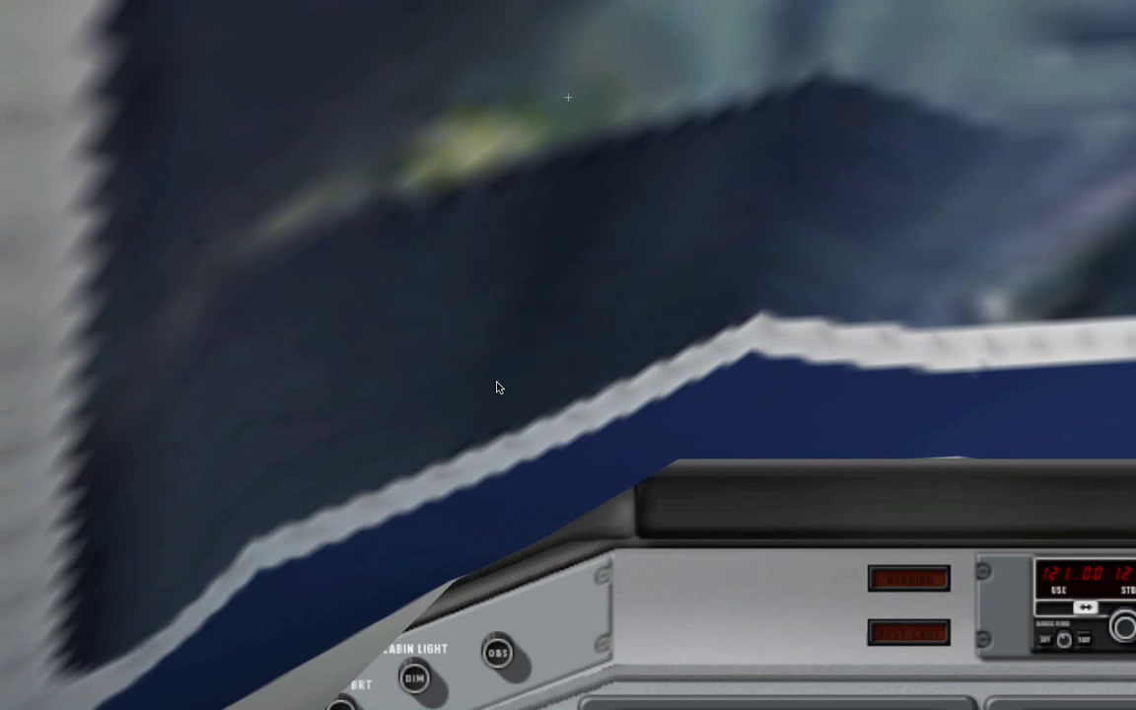
pyautogui.moveTo(513, 389)
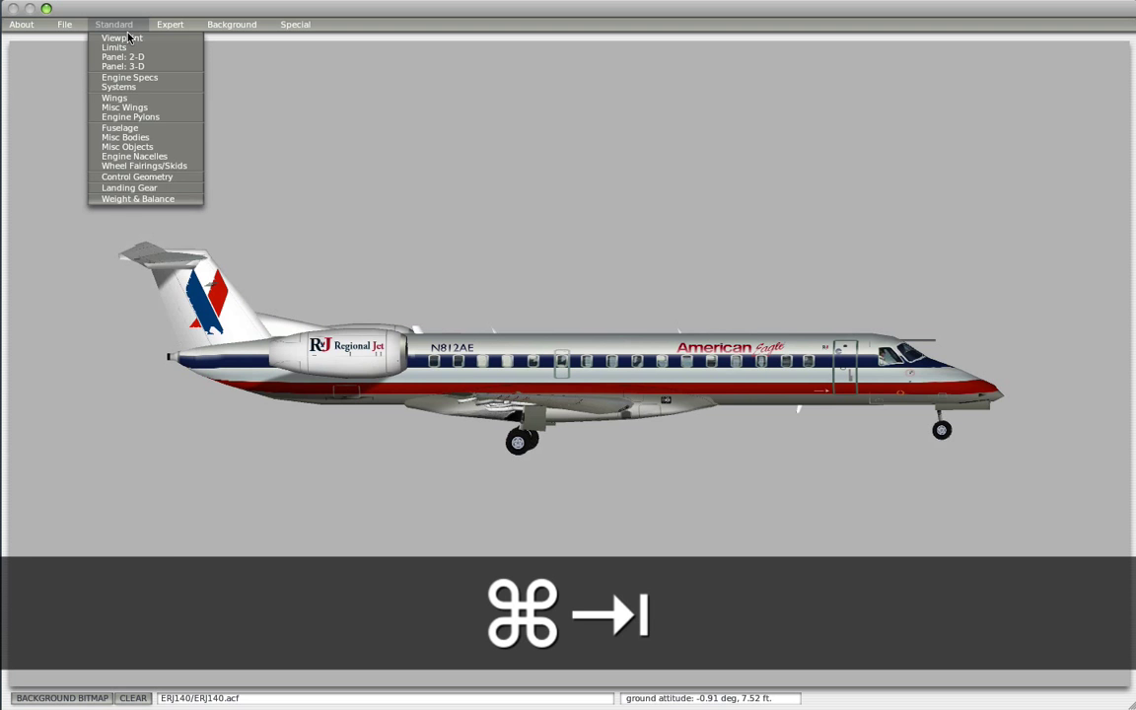
# - Untick 'forward no panel views' for the cockpit object and structure rows and leave Viewpoint
pyautogui.click(122, 37)
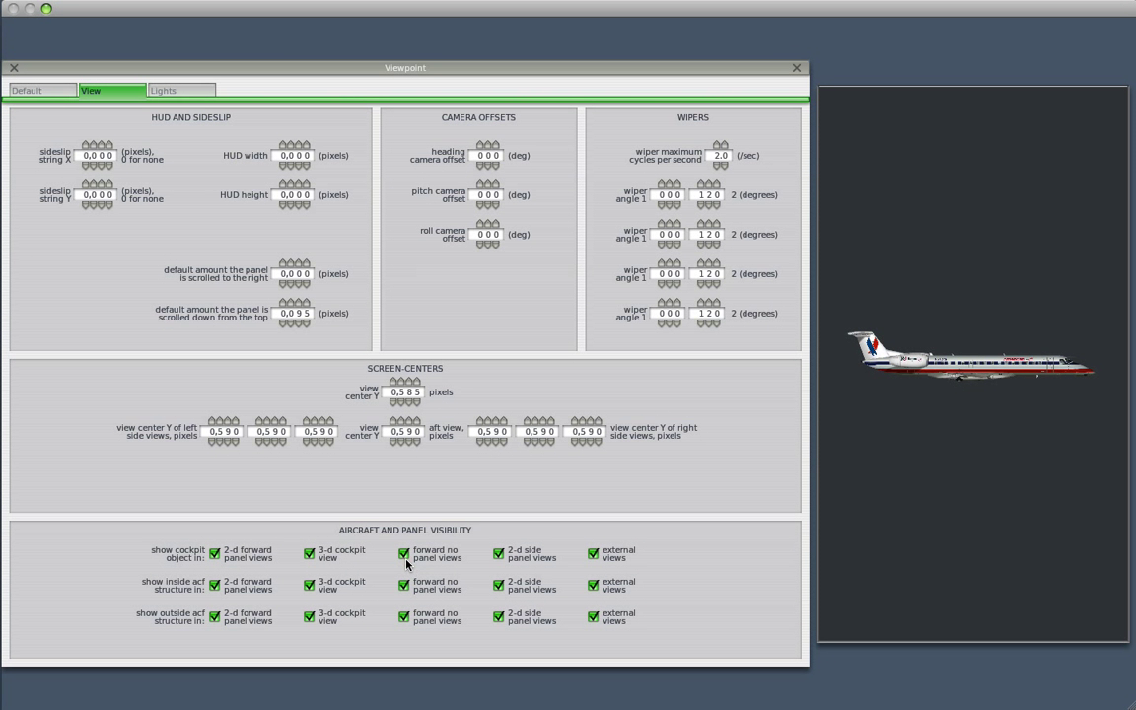
pyautogui.click(402, 552)
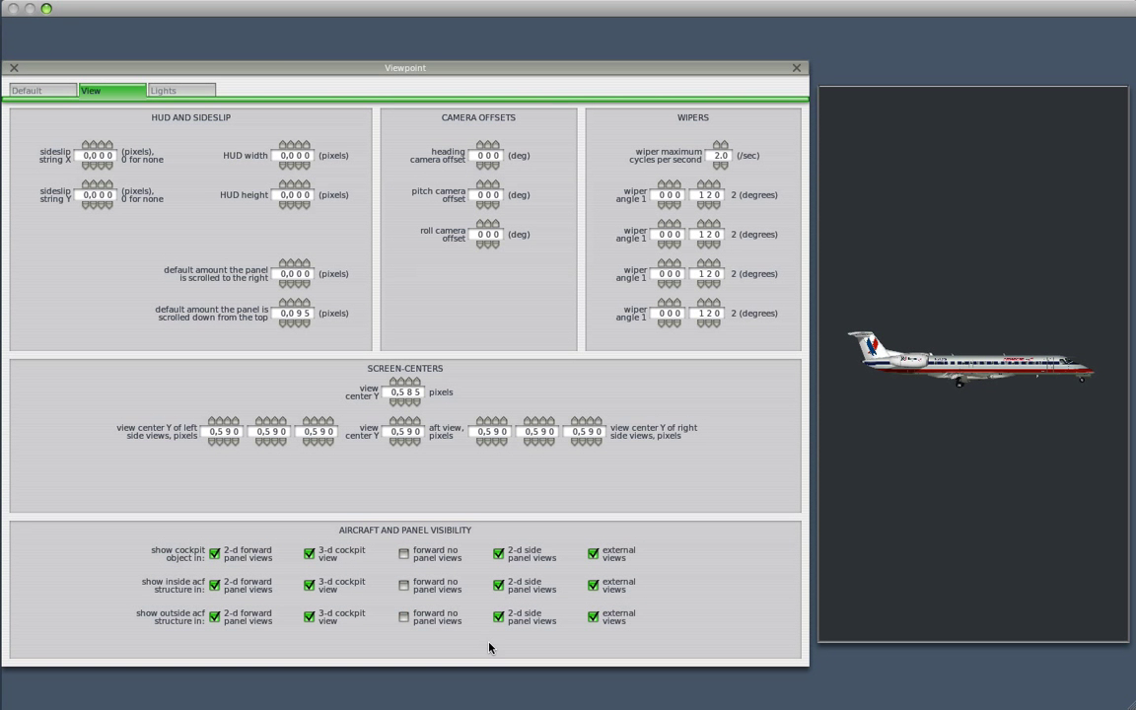
pyautogui.click(14, 67)
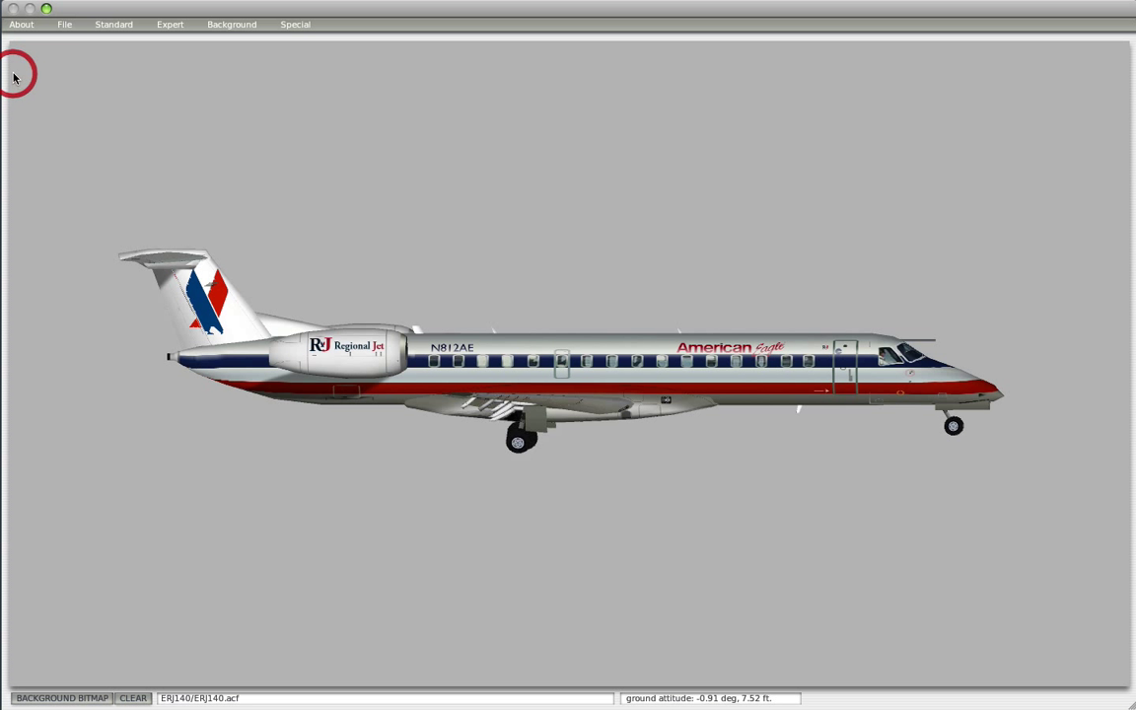